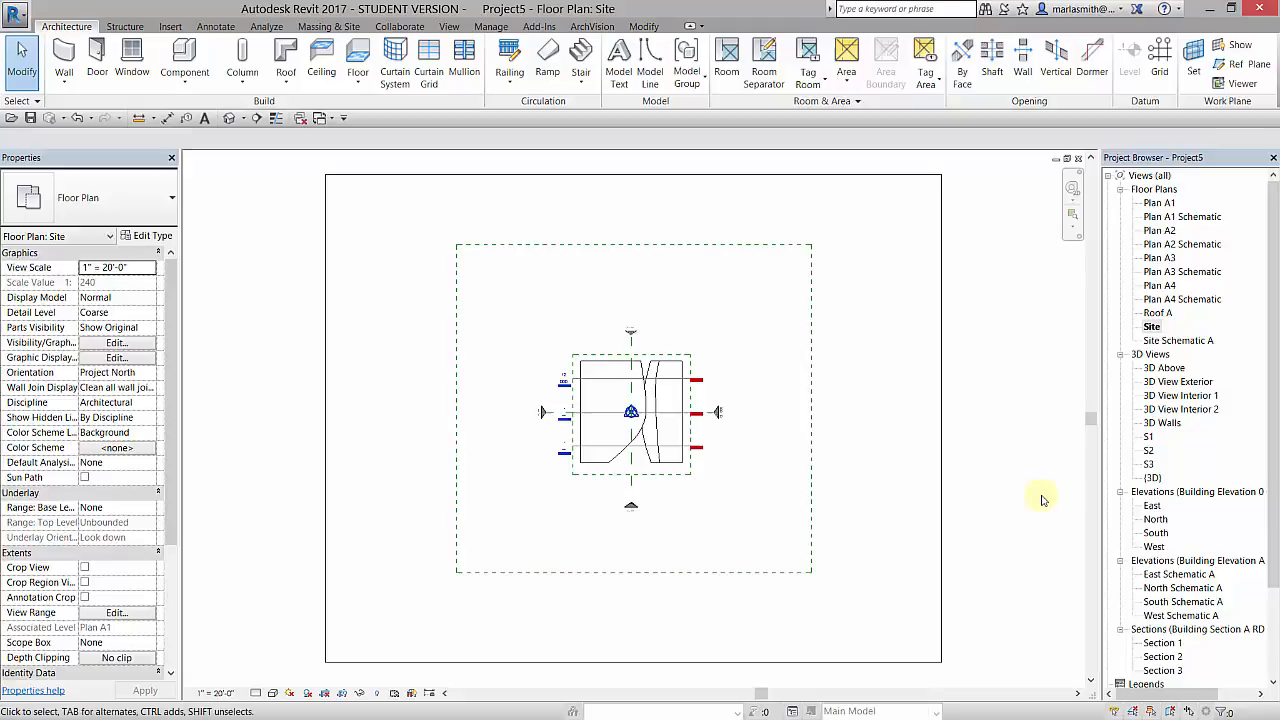
mouse_move(1020, 336)
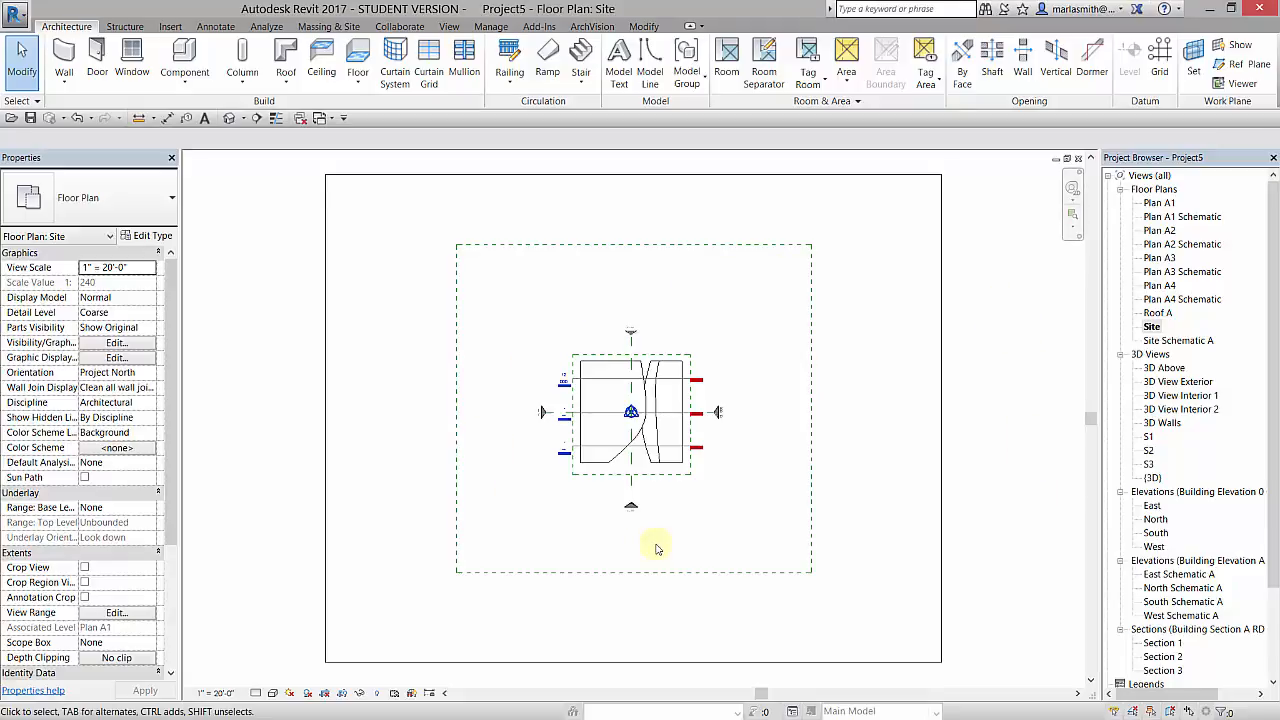
- Show the Manage ribbon's project settings while the Site plan is open
click(490, 26)
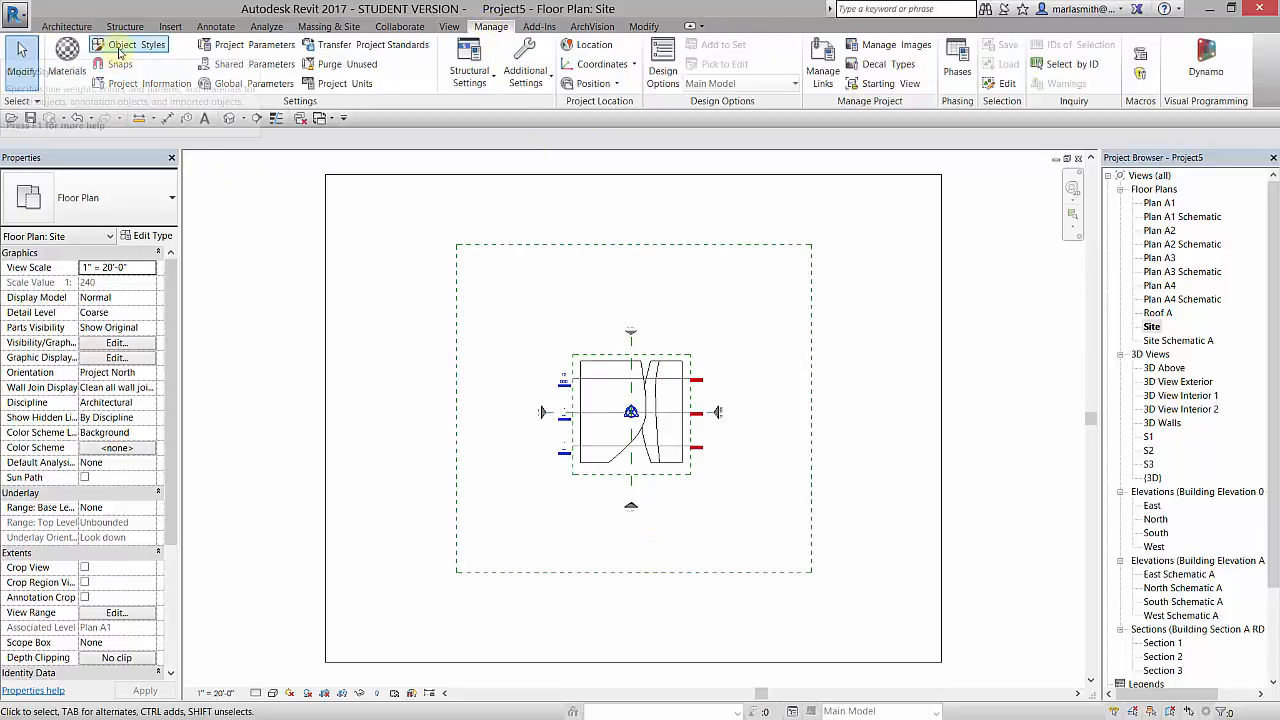
- In Object Styles, select Imports in Families subcategory 0 under Imported Objects
click(128, 44)
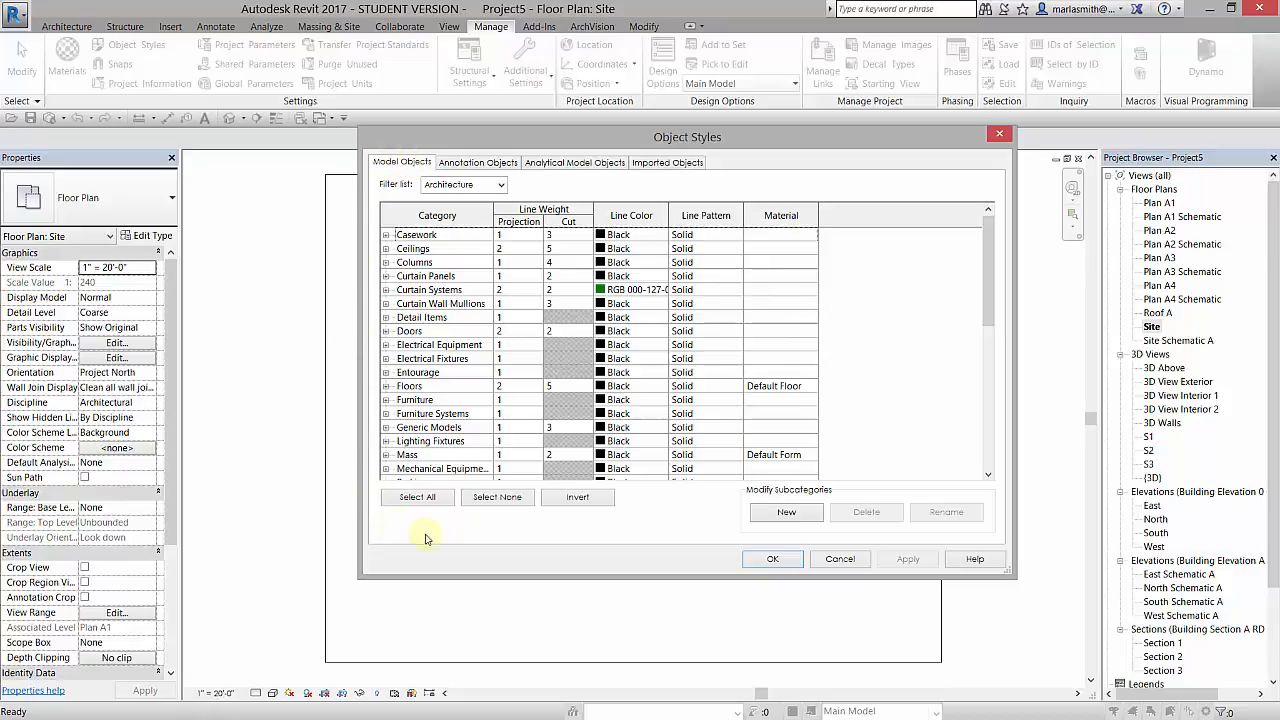
mouse_move(378, 204)
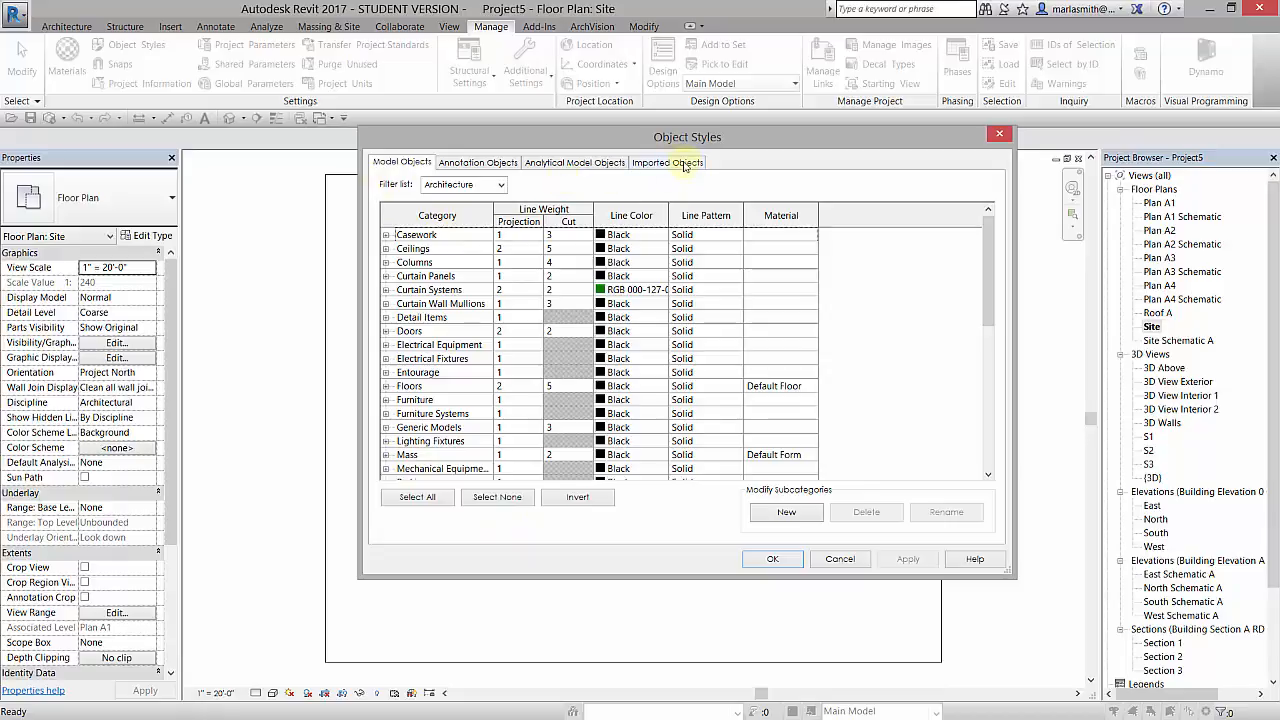
click(668, 162)
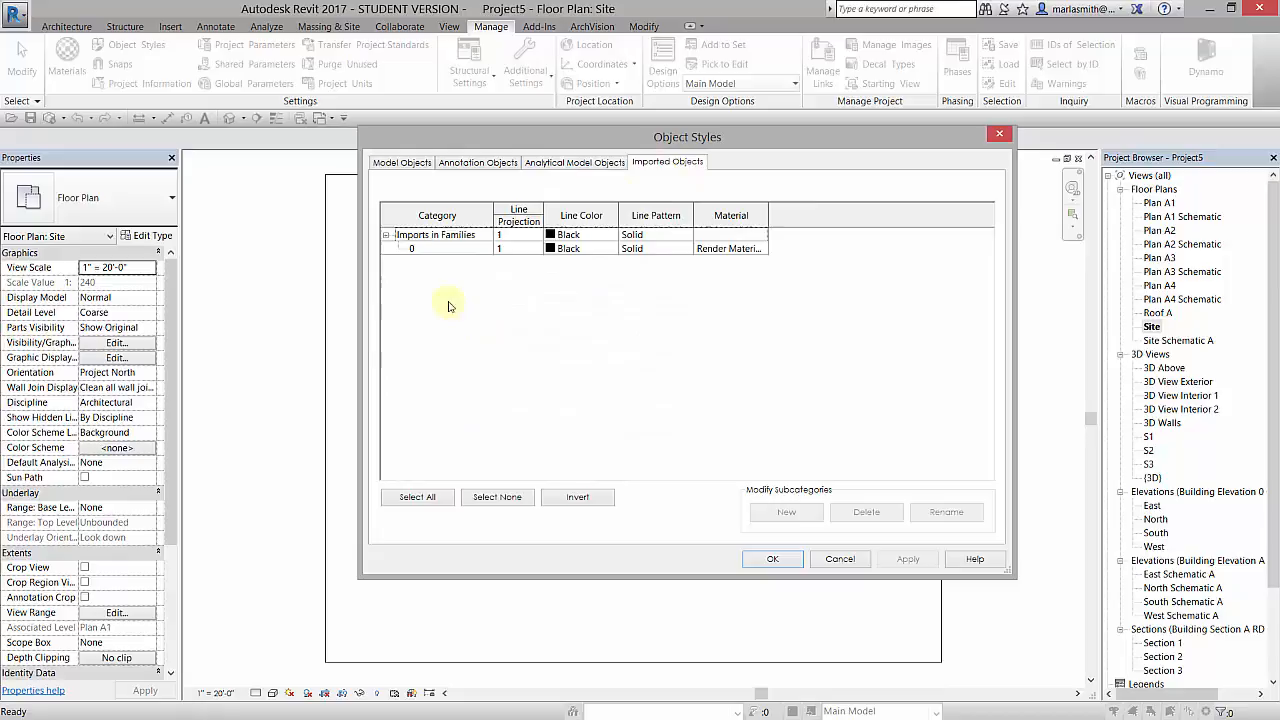
click(412, 248)
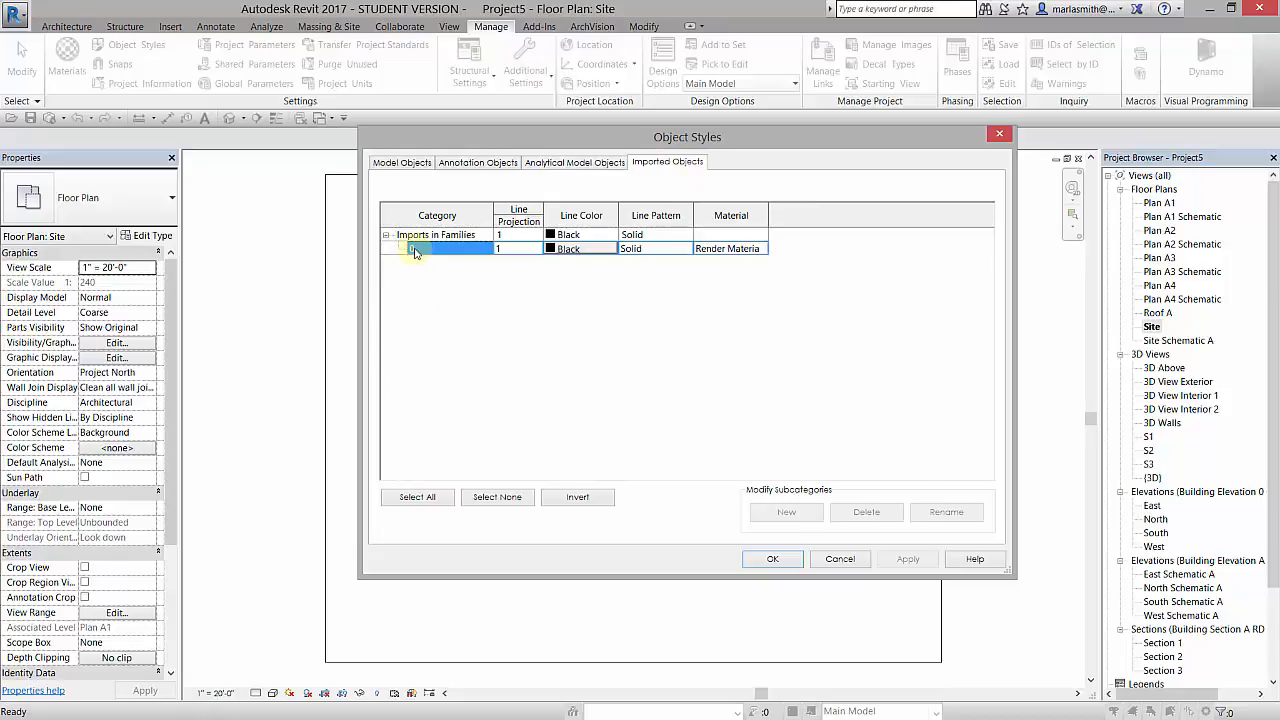
click(416, 248)
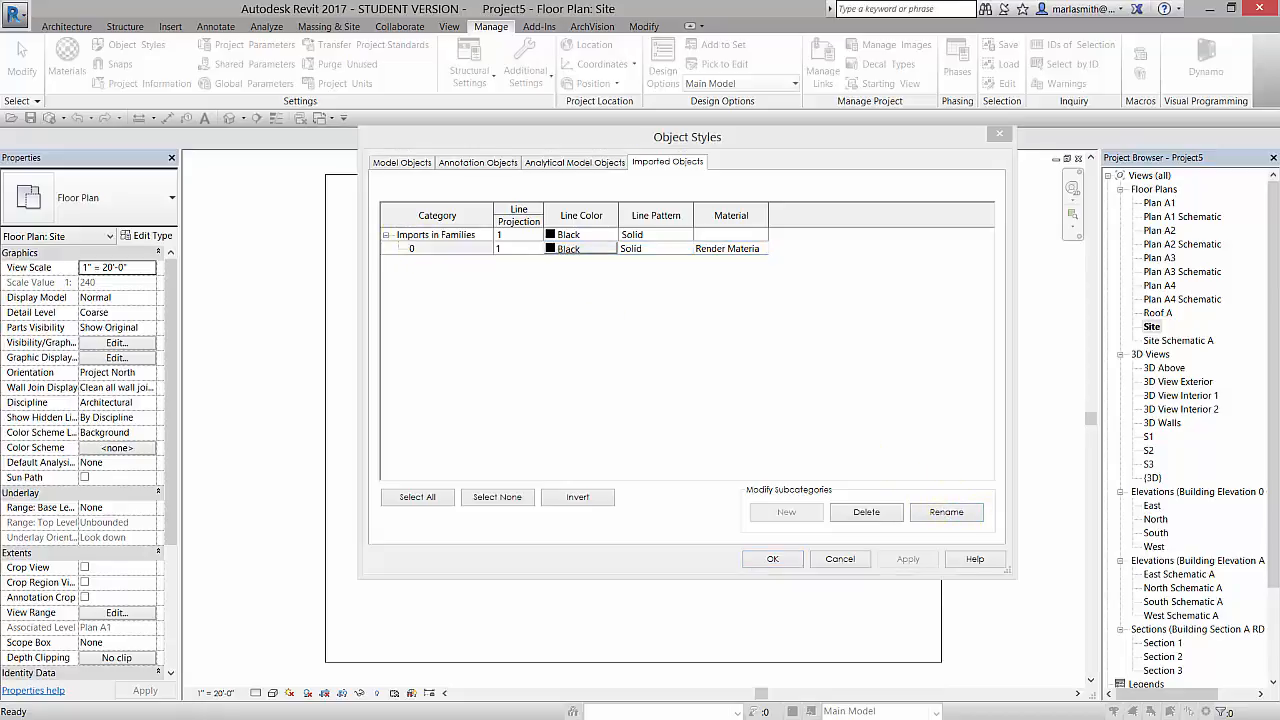
- Rename imported subcategory 0 to 'Base'
click(946, 512)
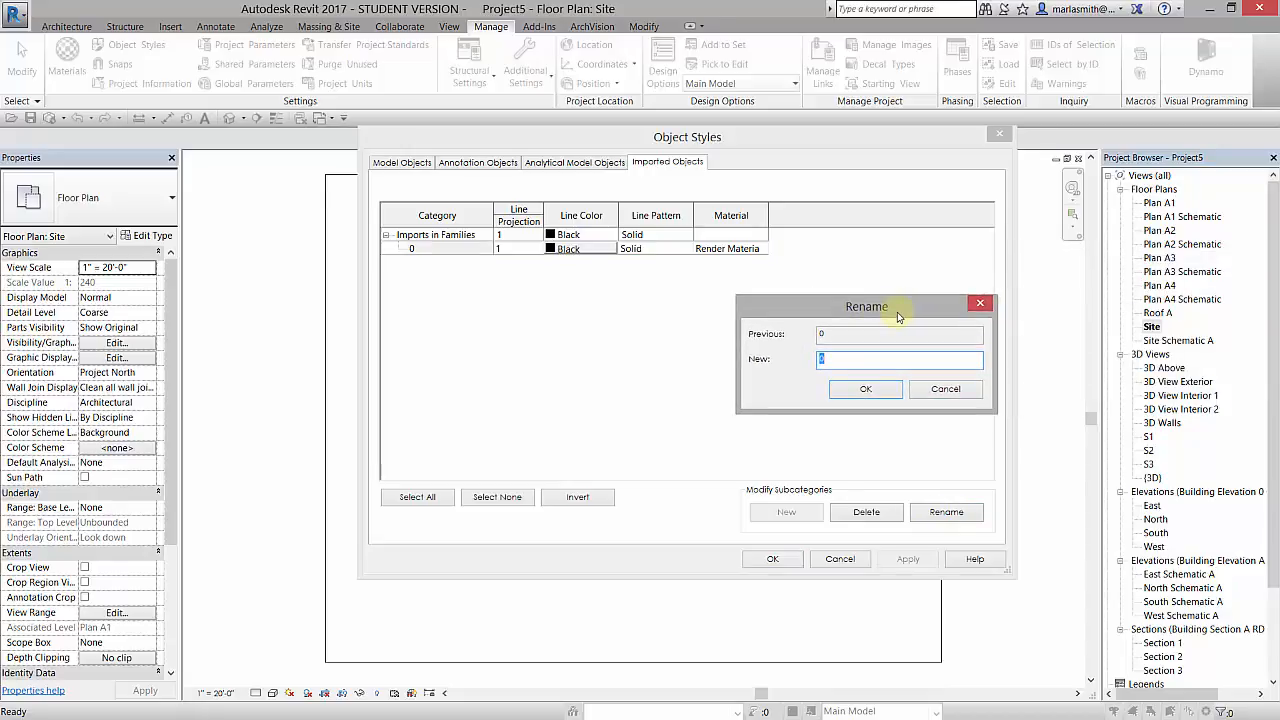
text(Ba)
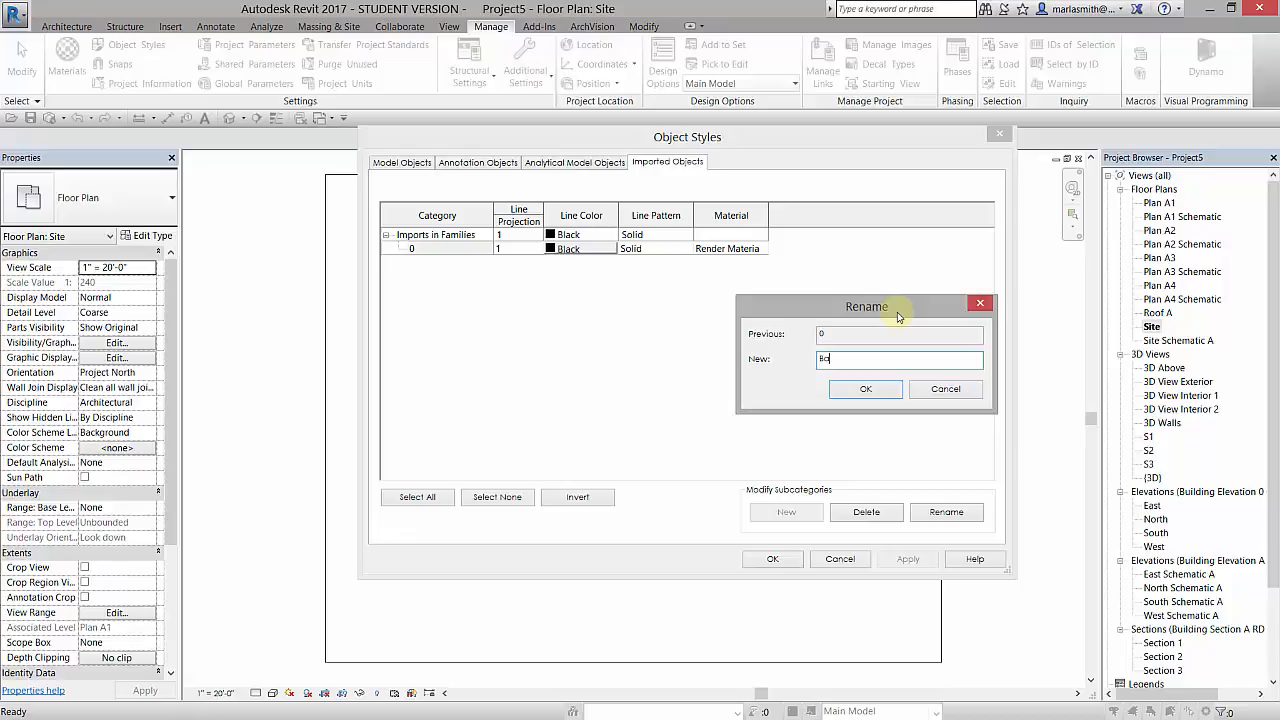
text(ase)
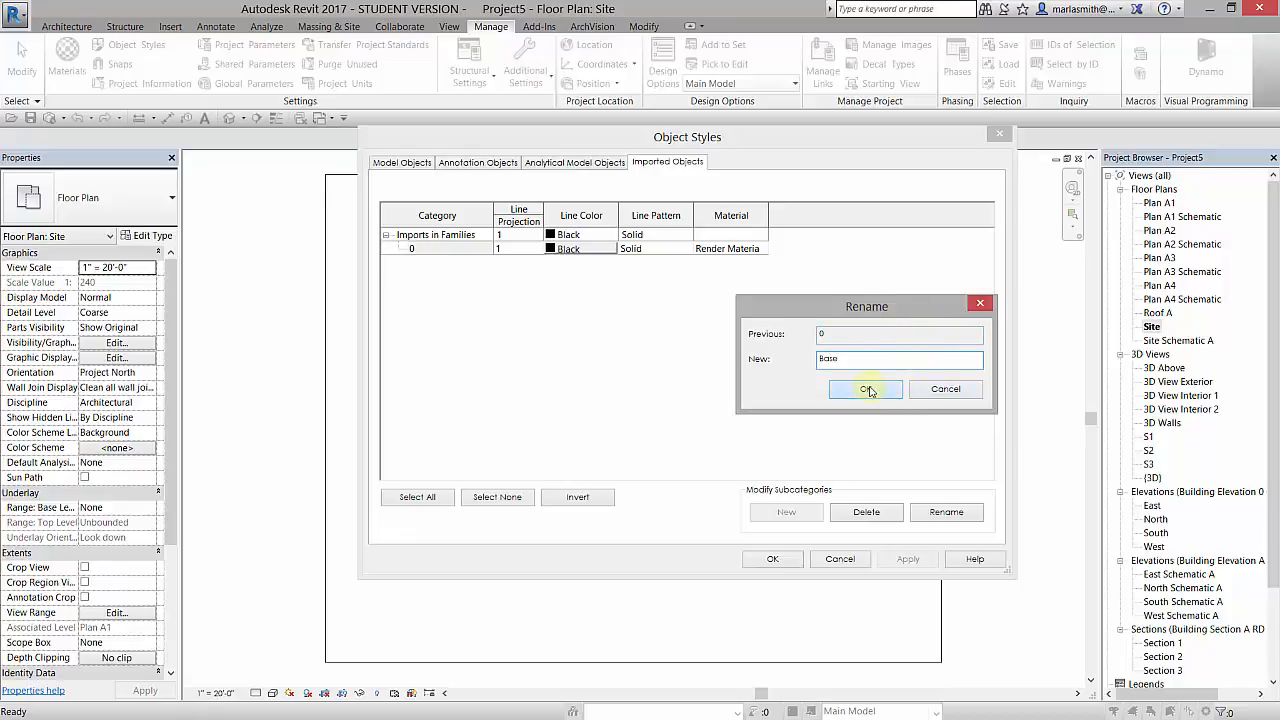
click(864, 388)
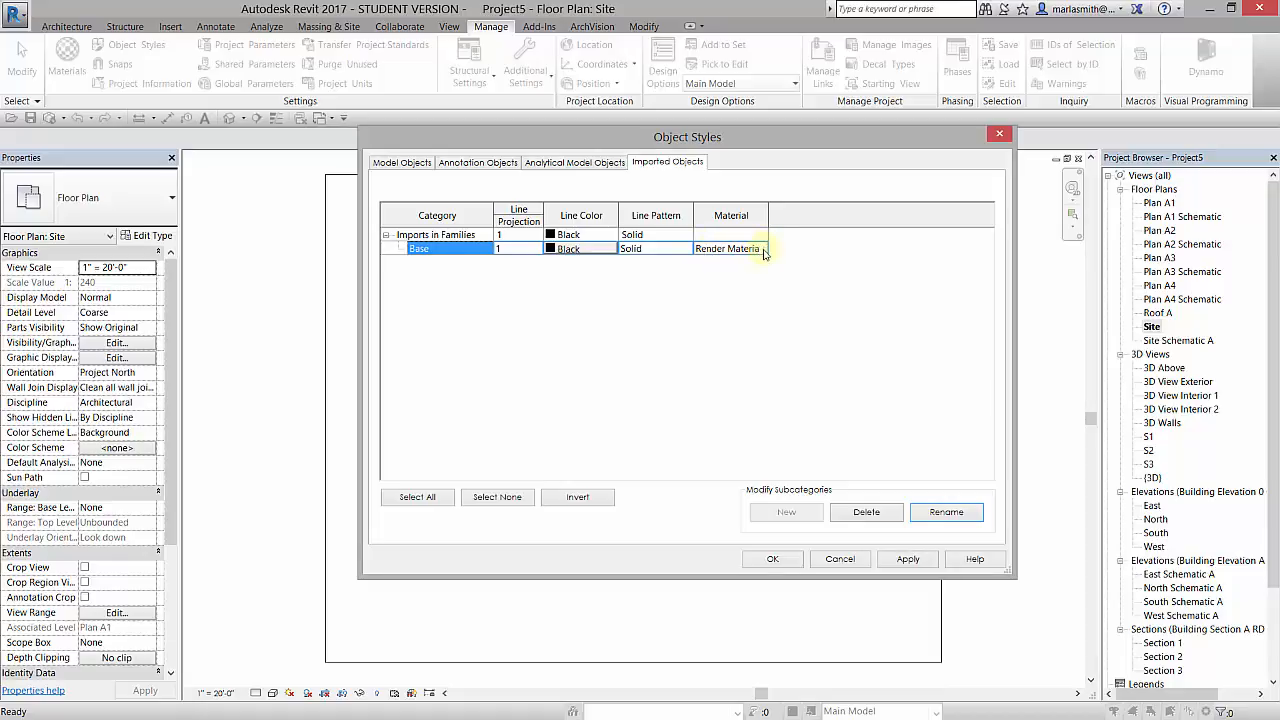
mouse_move(764, 252)
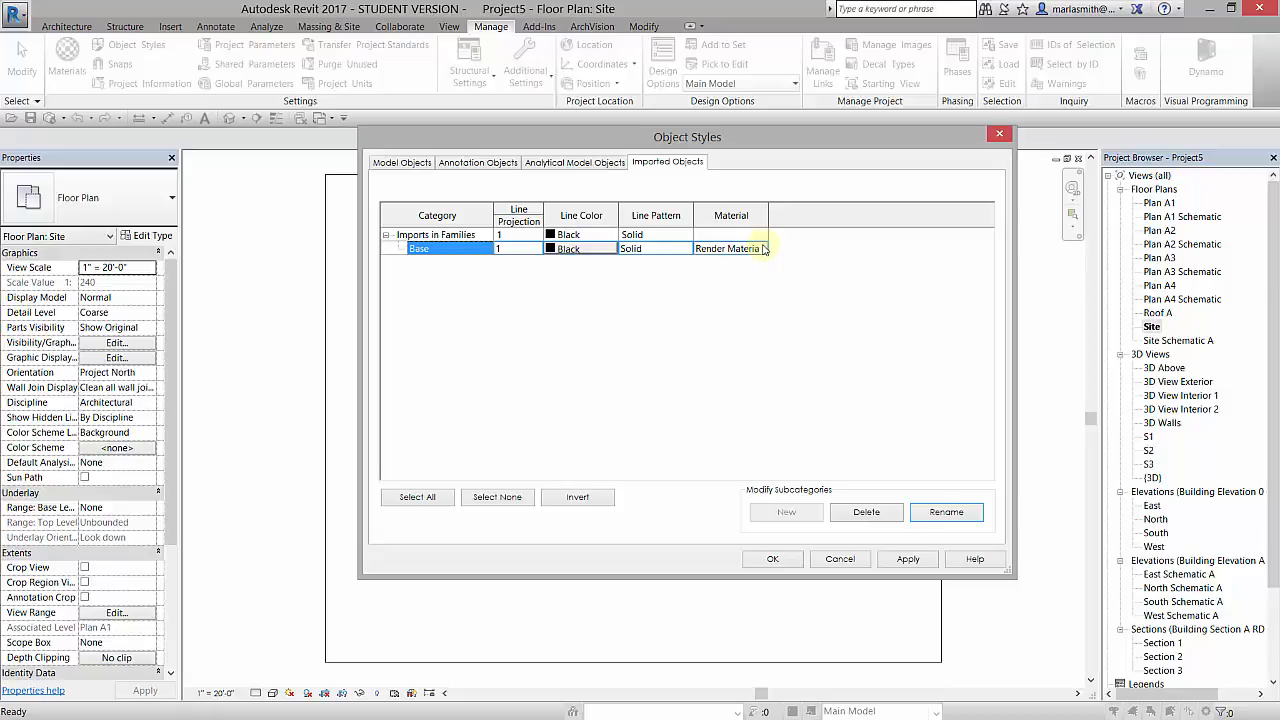
- In Base's Material Browser, start renaming Render Material 255-255-255 to 'Mass Base'
click(760, 248)
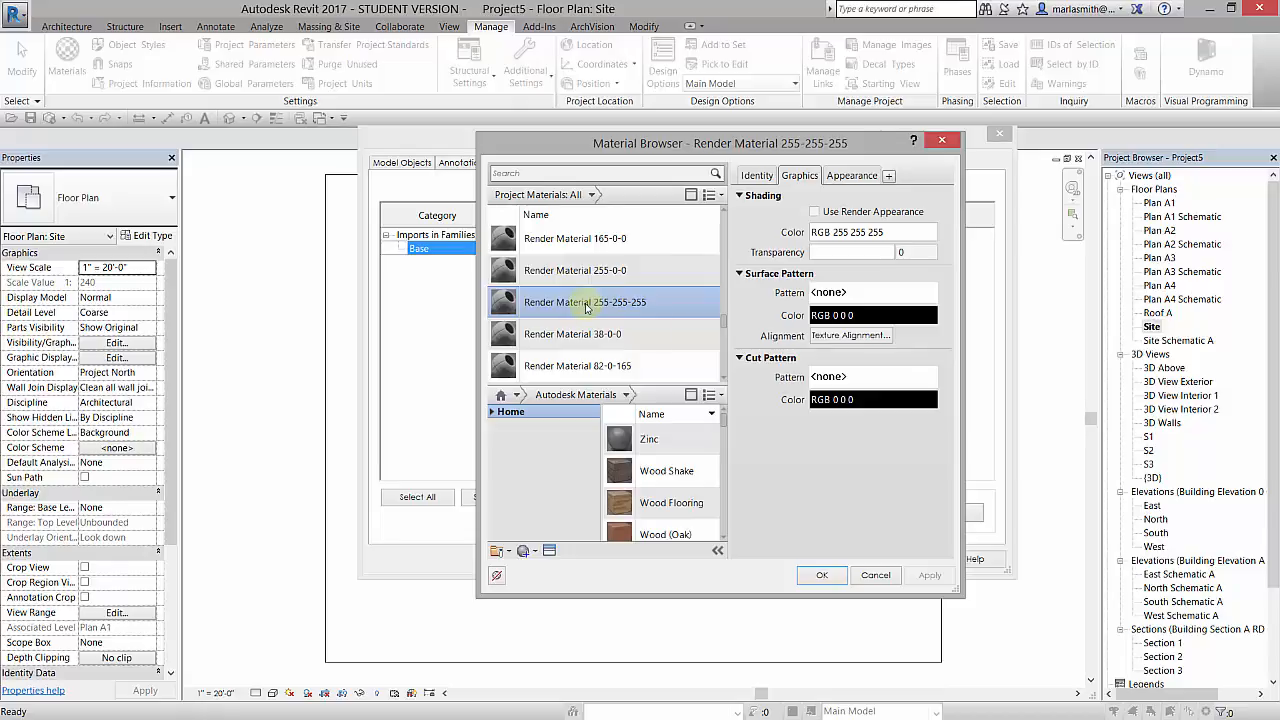
right_click(586, 302)
text(Mass Base)
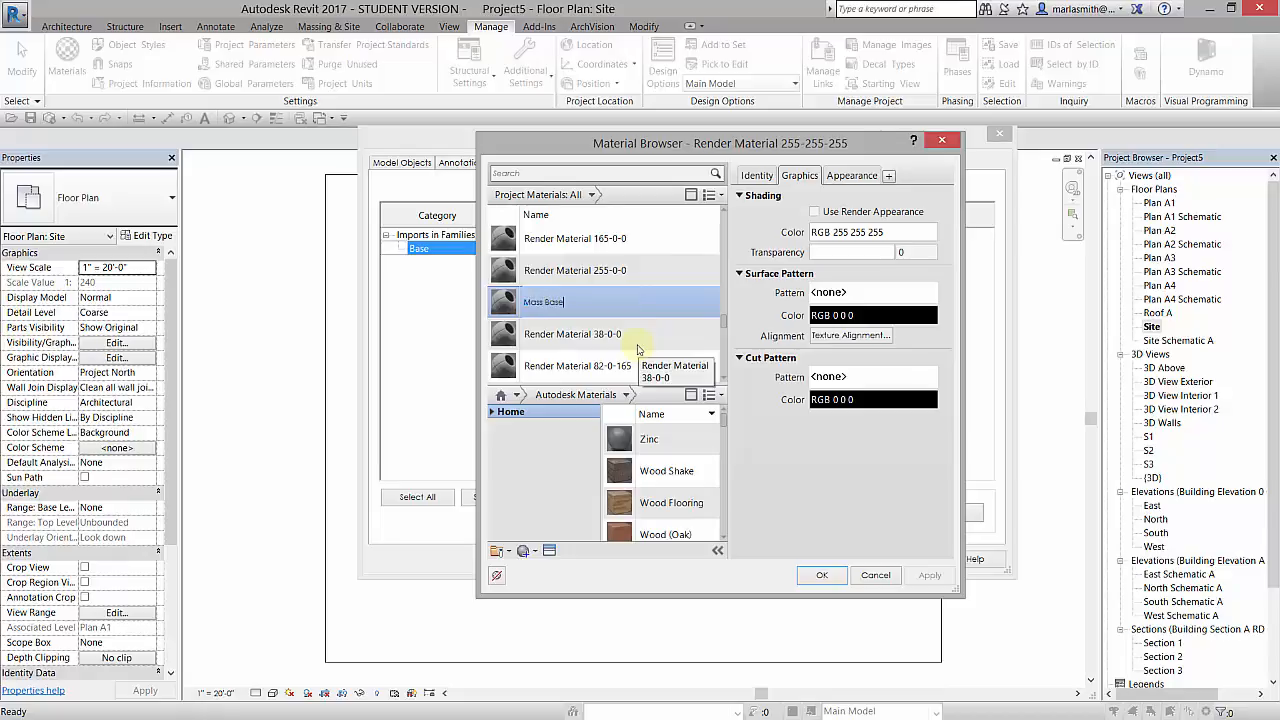
mouse_move(640, 308)
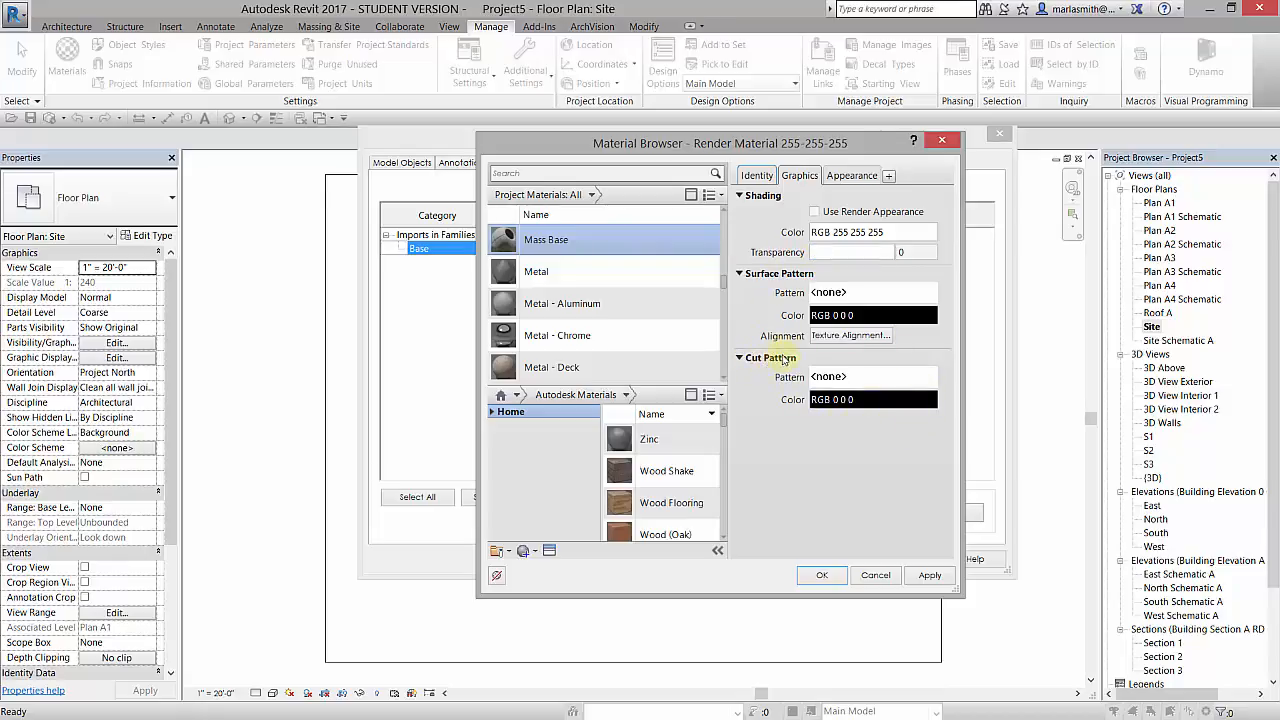
mouse_move(914, 372)
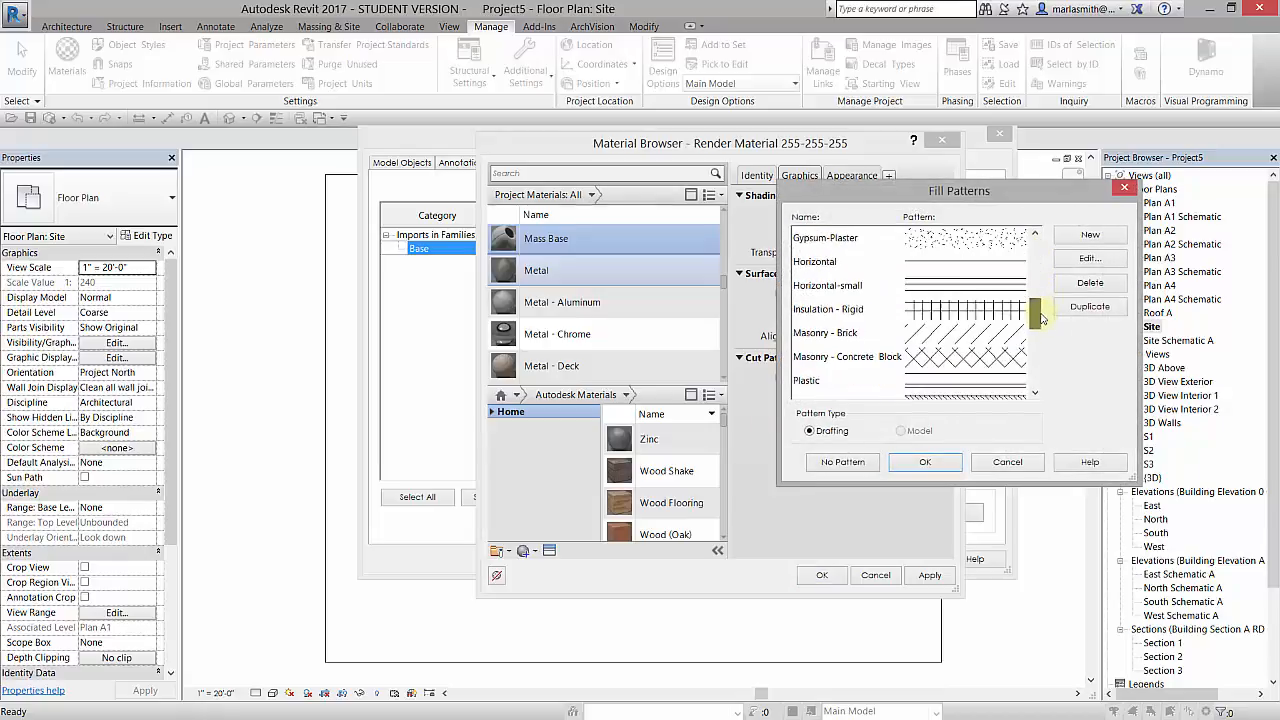
- Set Mass Base's cut pattern to Solid fill
scroll(down, 3)
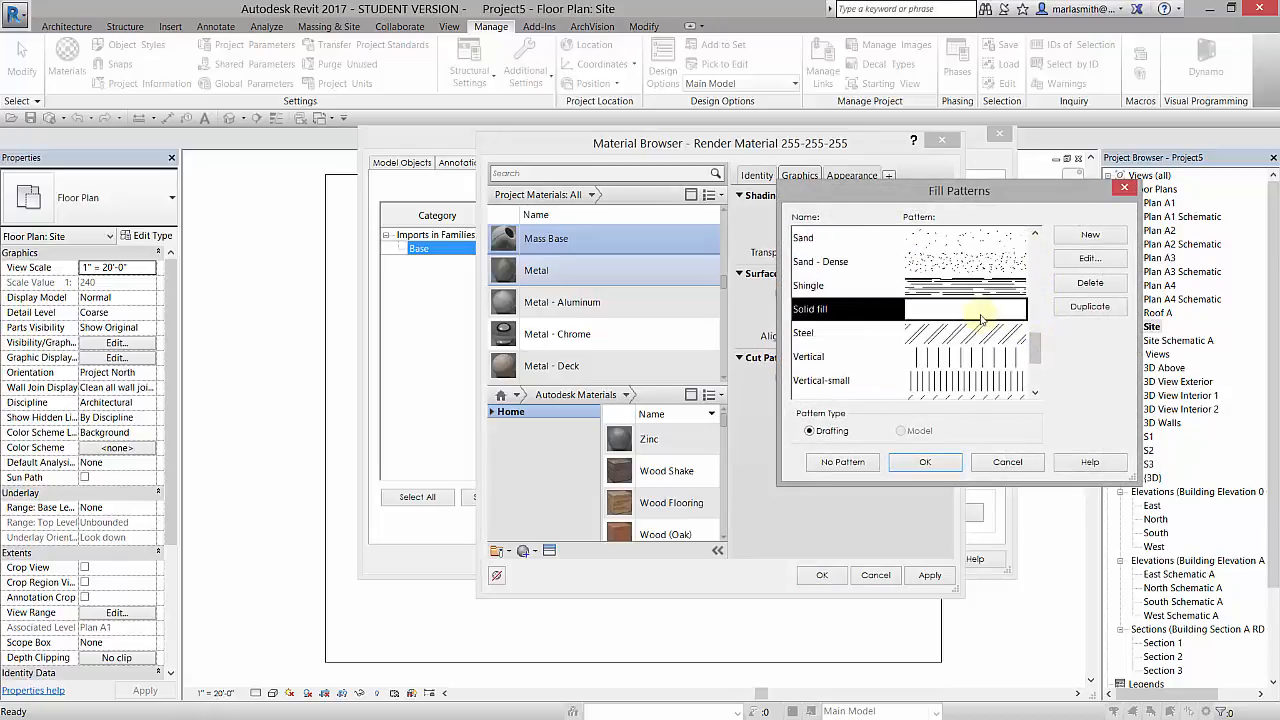
click(924, 462)
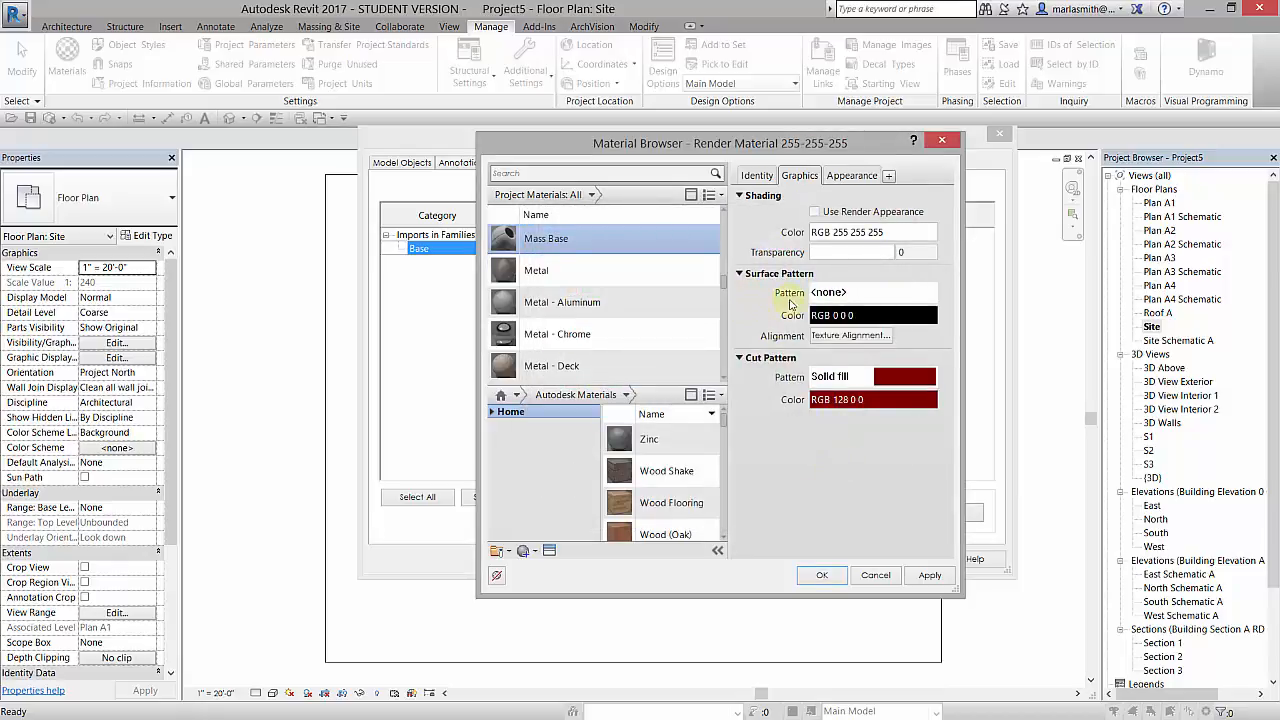
mouse_move(852, 176)
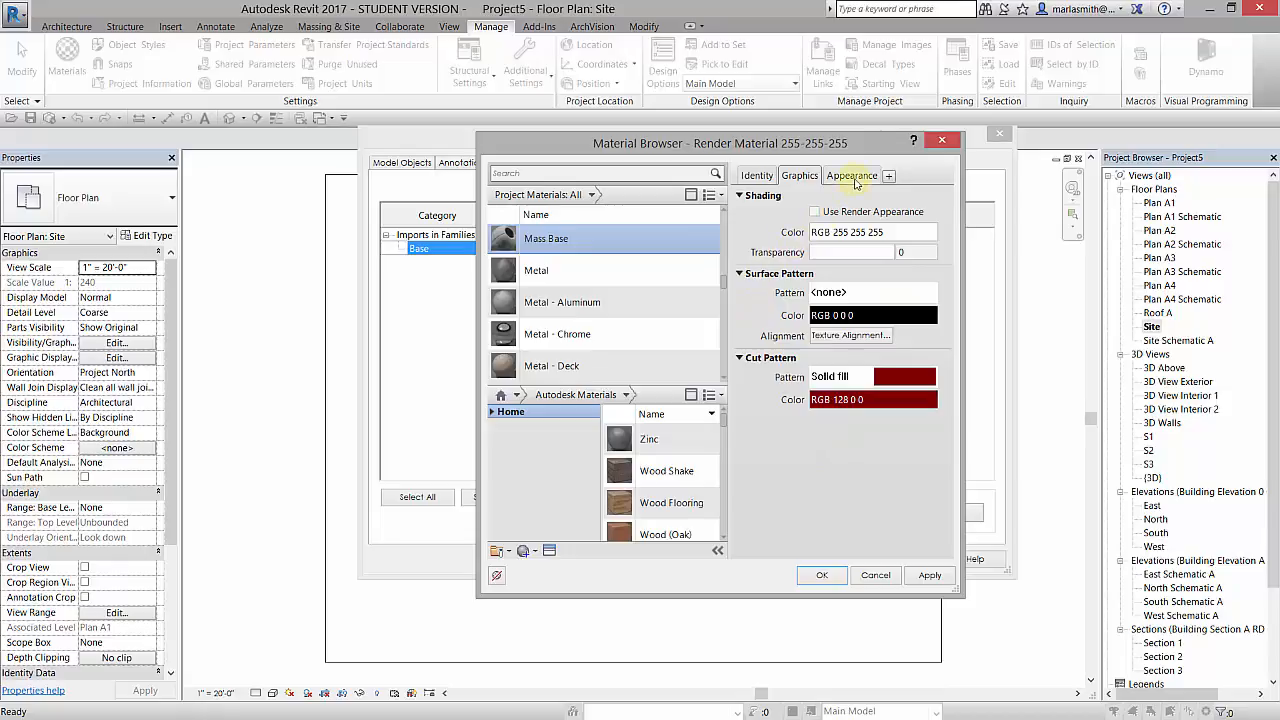
- Set Mass Base's appearance colour to blue RGB 0 128 192
click(852, 176)
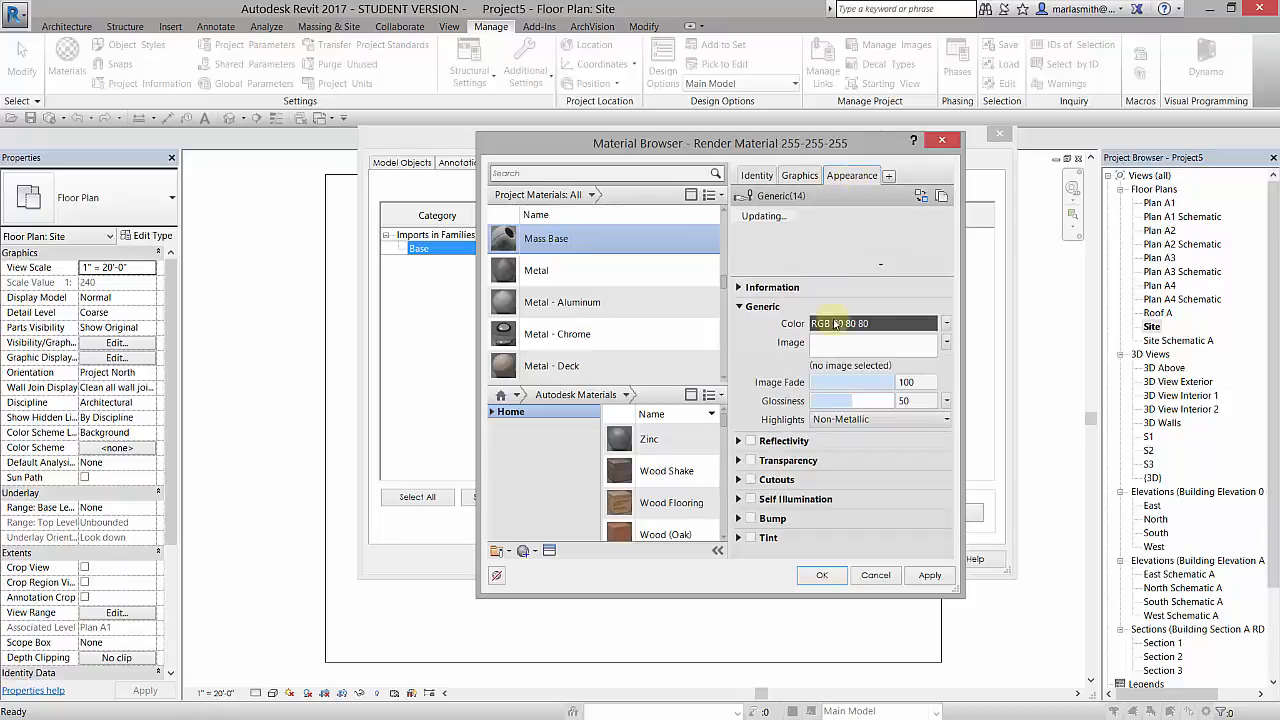
click(558, 332)
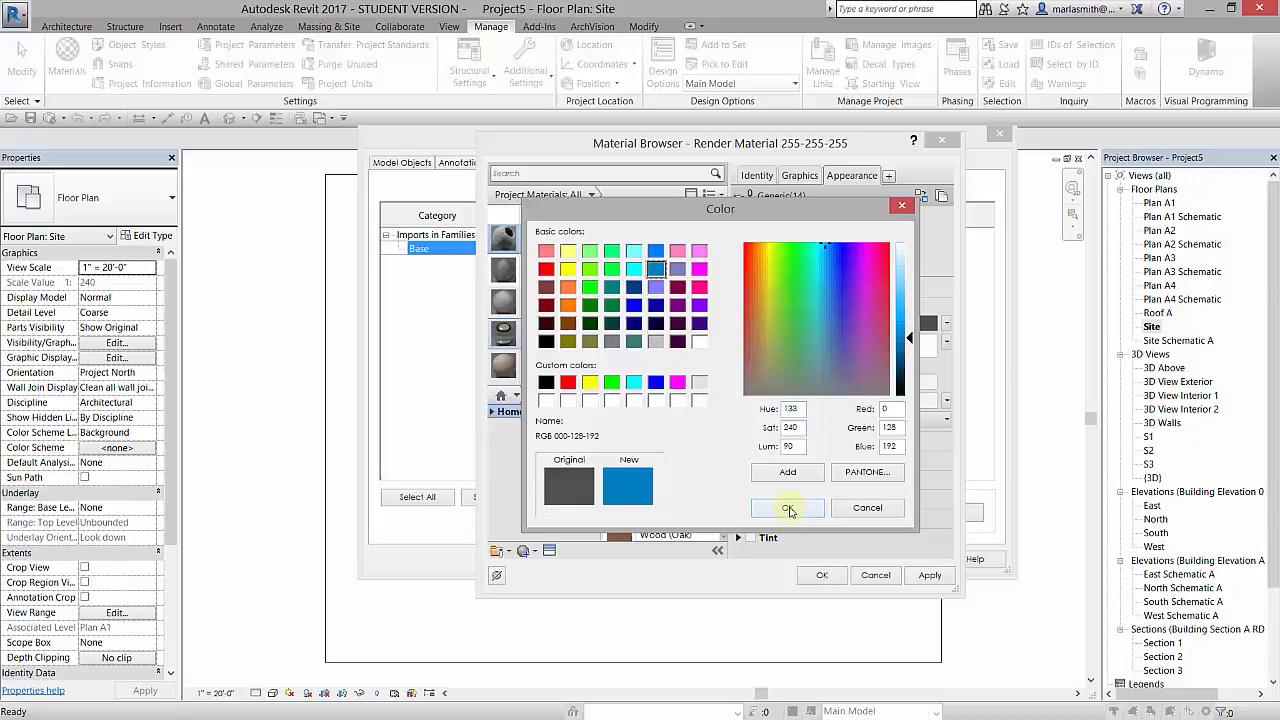
click(788, 508)
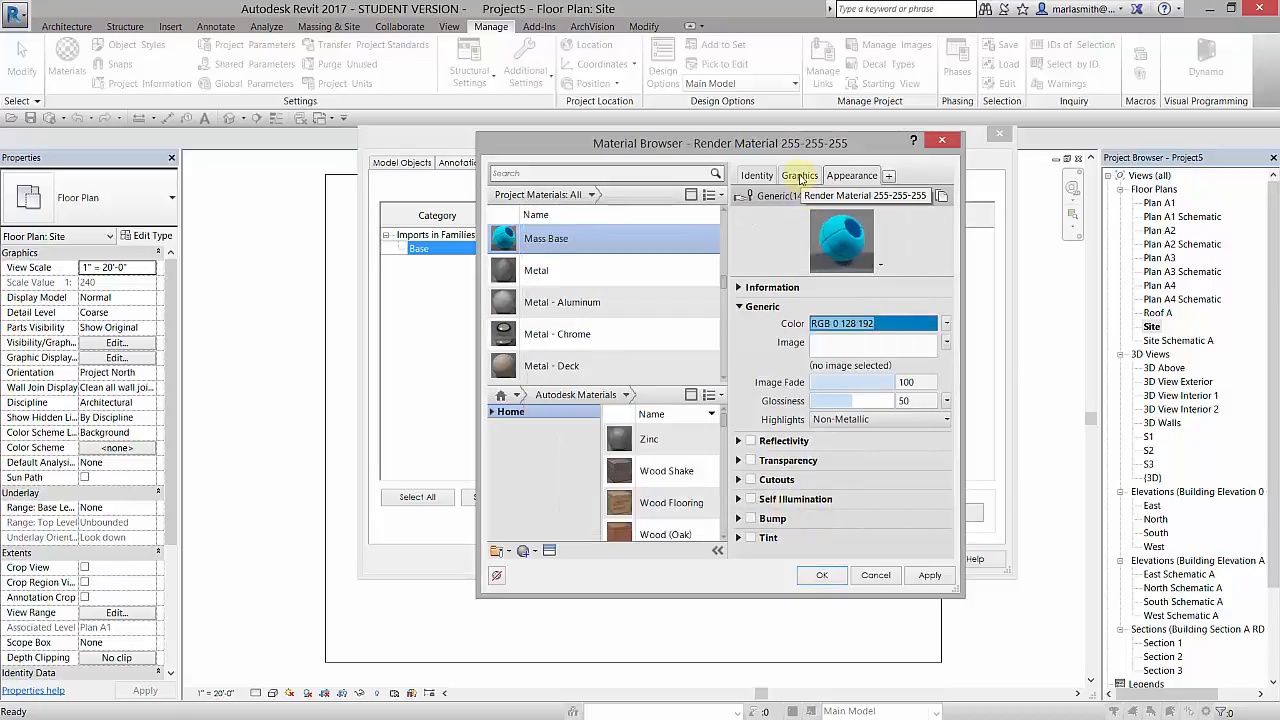
- Enable Use Render Appearance for shading and assign Mass Base to the Base subcategory
click(800, 176)
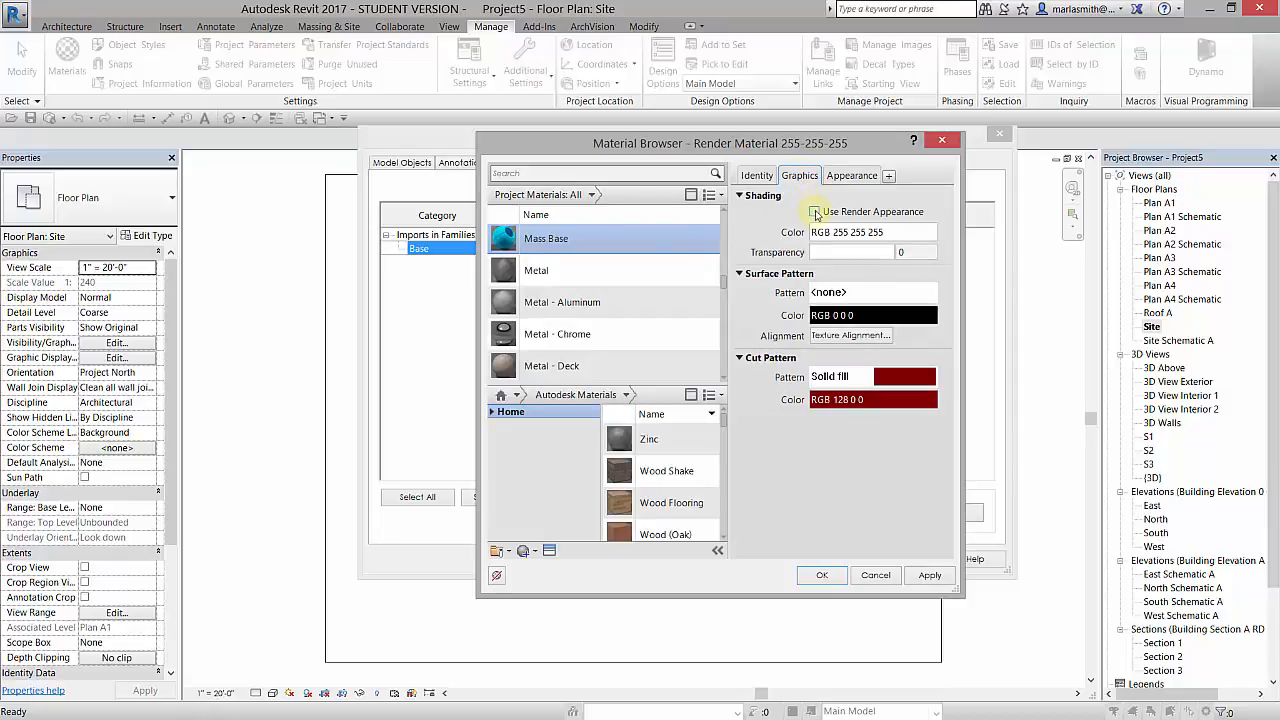
click(816, 212)
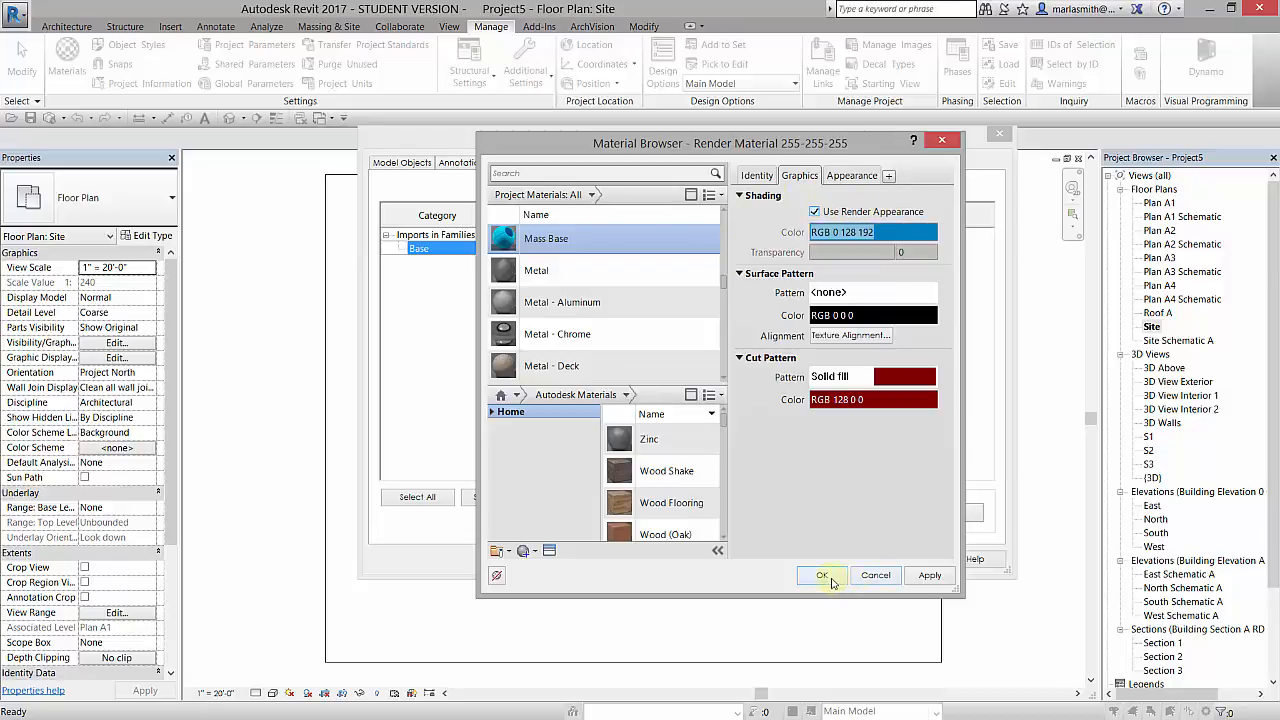
click(820, 576)
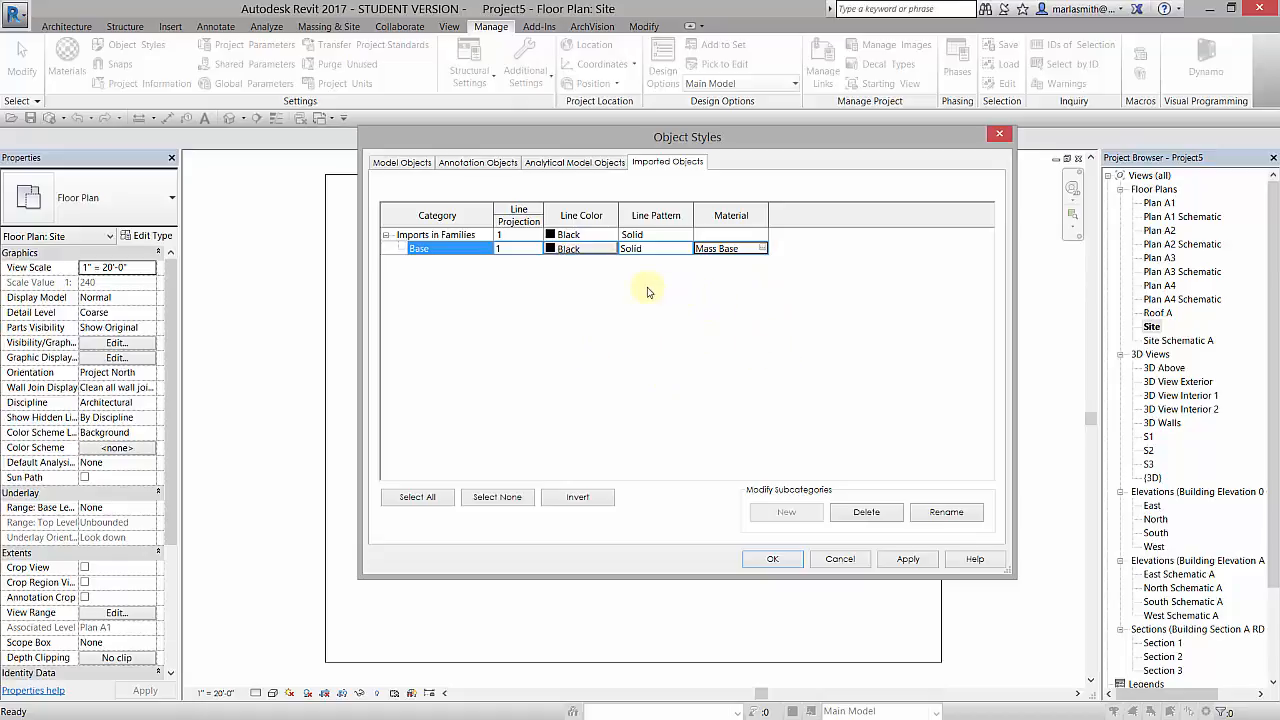
mouse_move(736, 386)
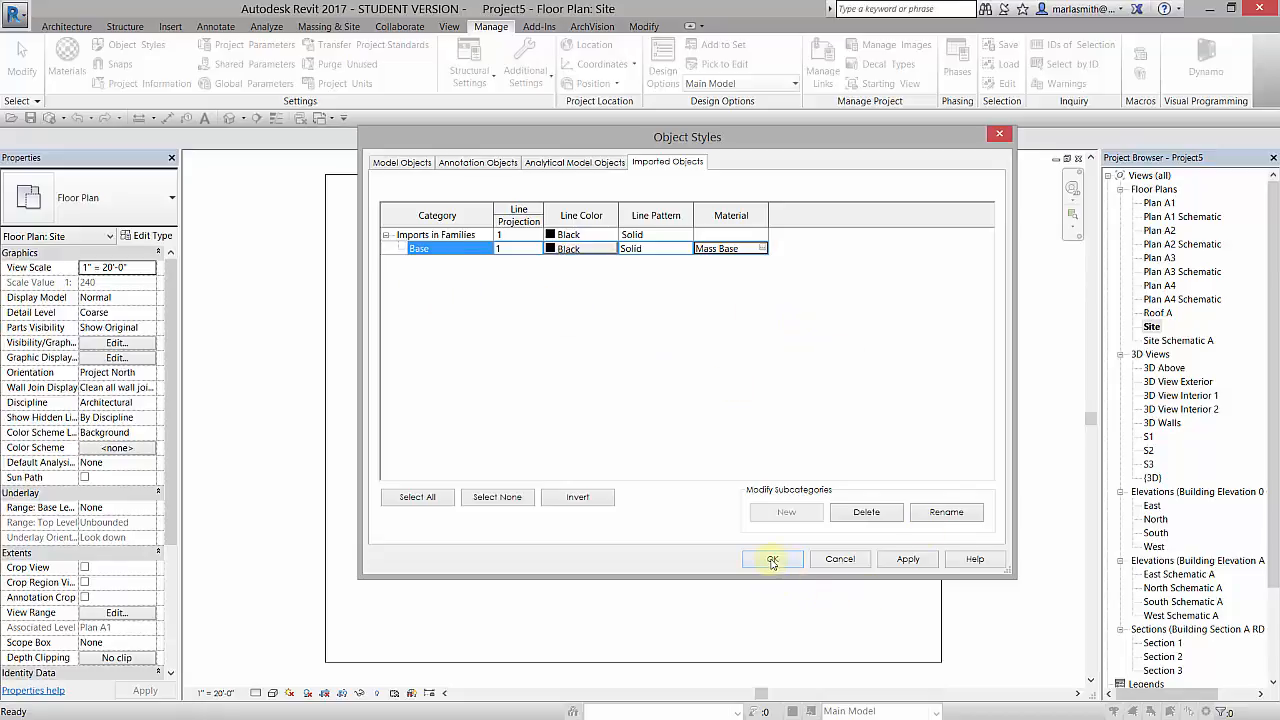
- Apply Object Styles, check the blue masses in {3D}, then return to Site with Architecture tools
click(772, 560)
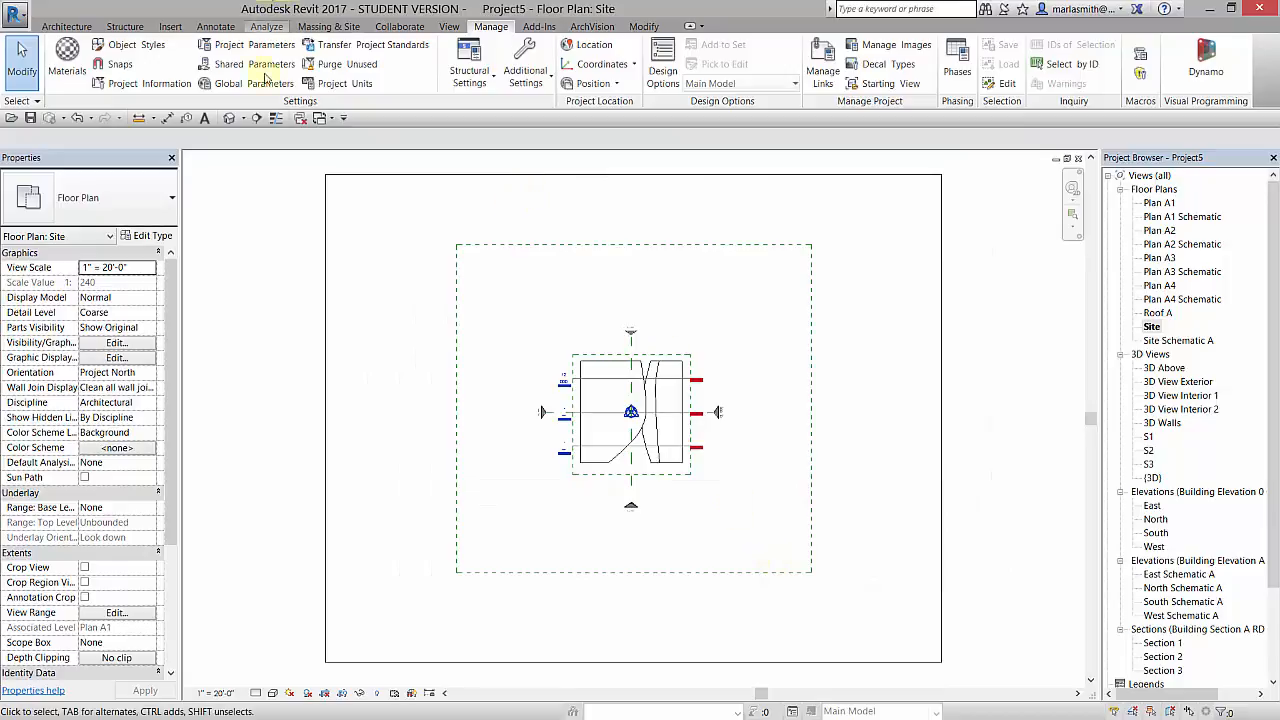
double_click(1152, 476)
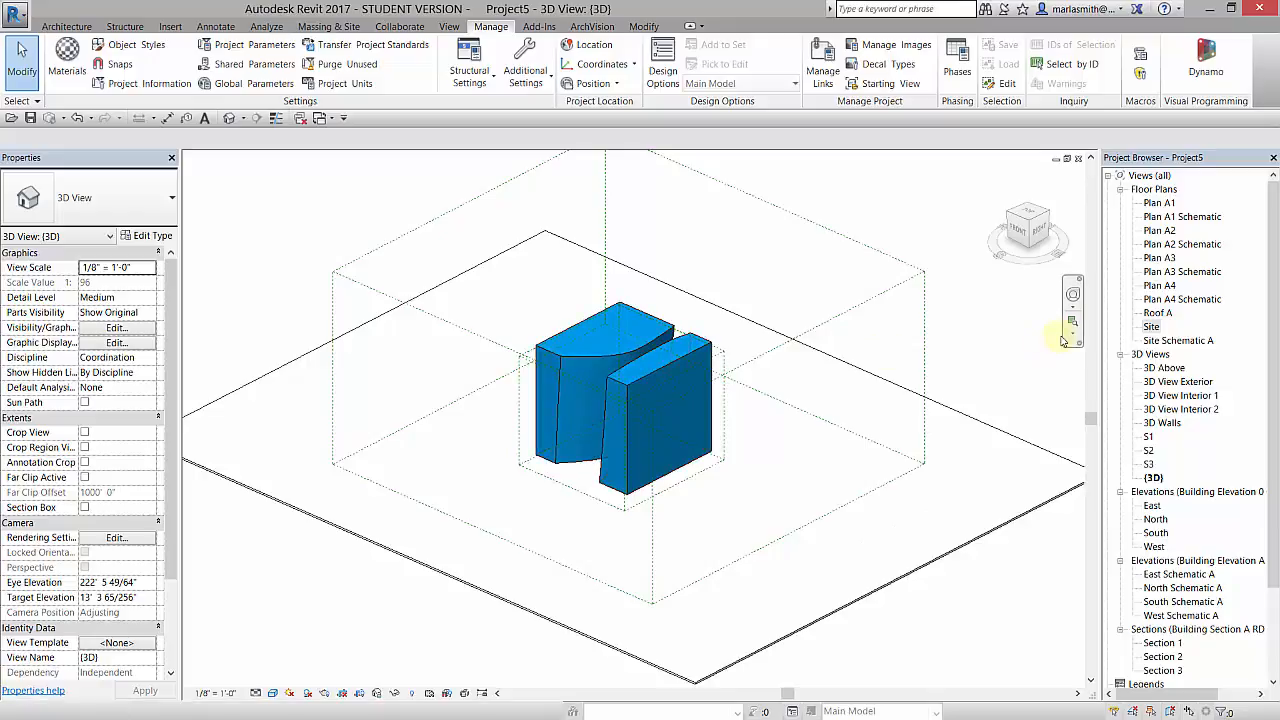
double_click(1152, 326)
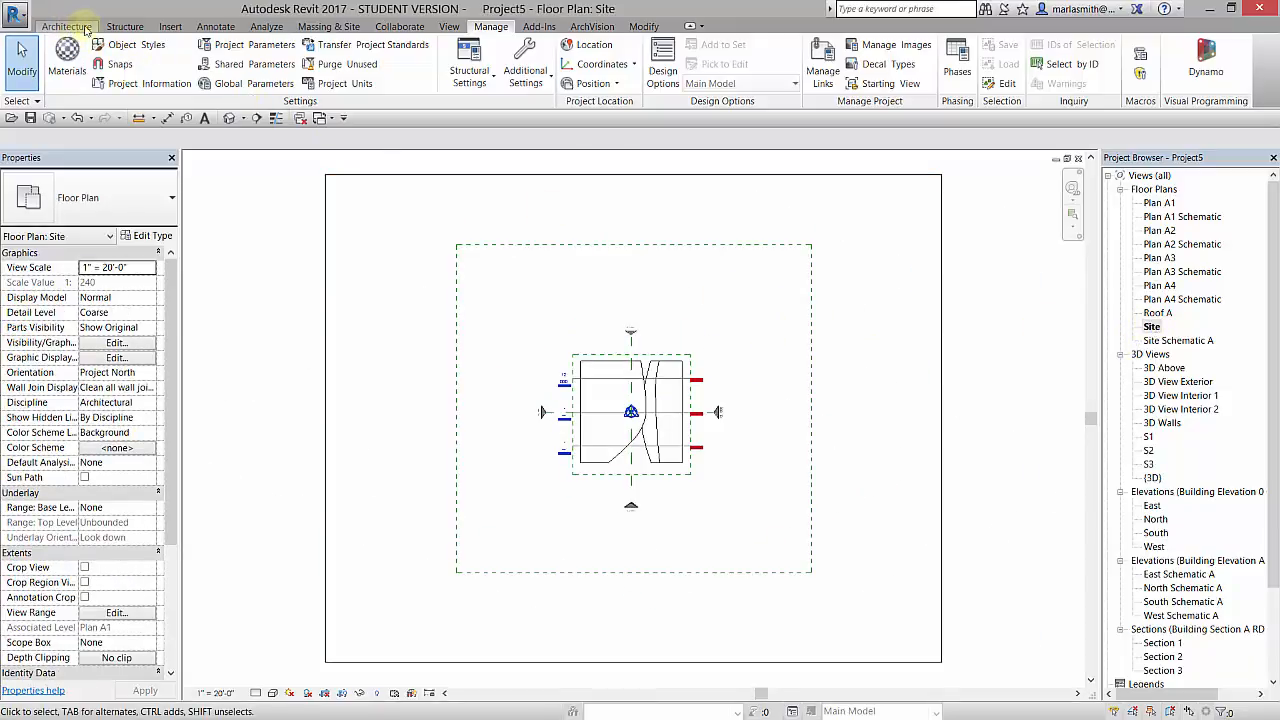
click(68, 26)
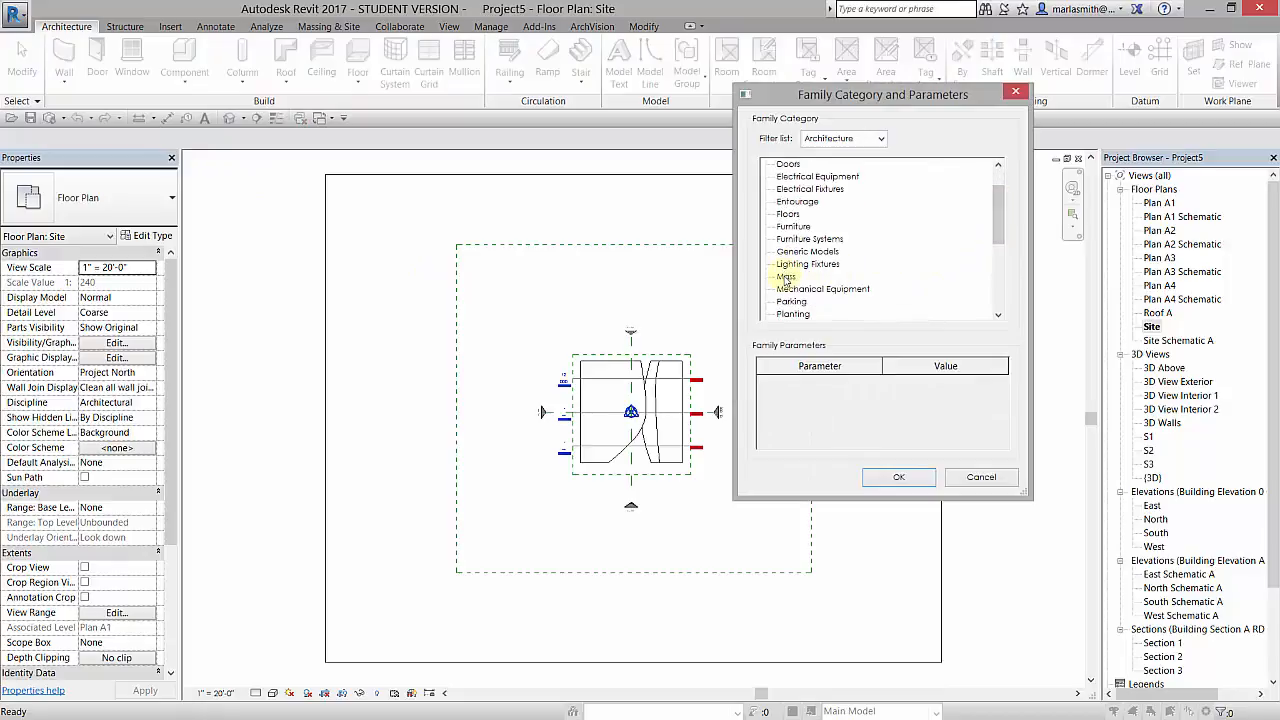
- Create a new in-place Mass family and name it
click(898, 476)
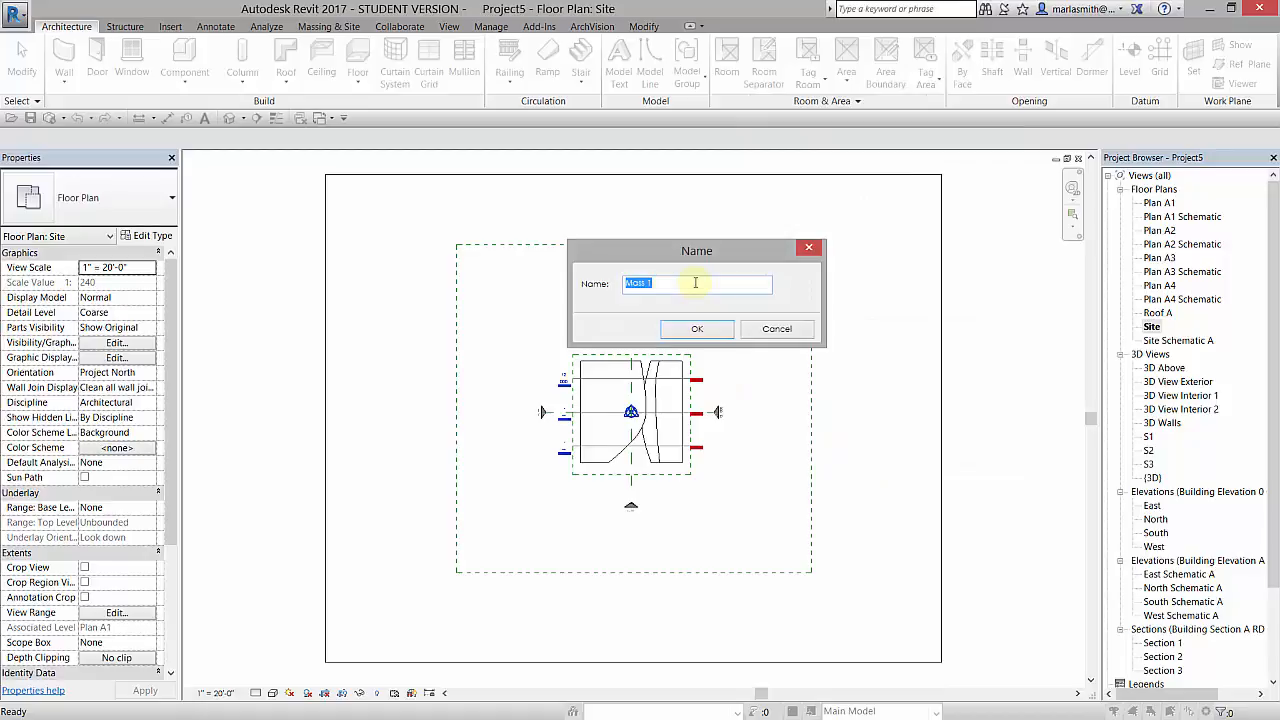
text(Cene)
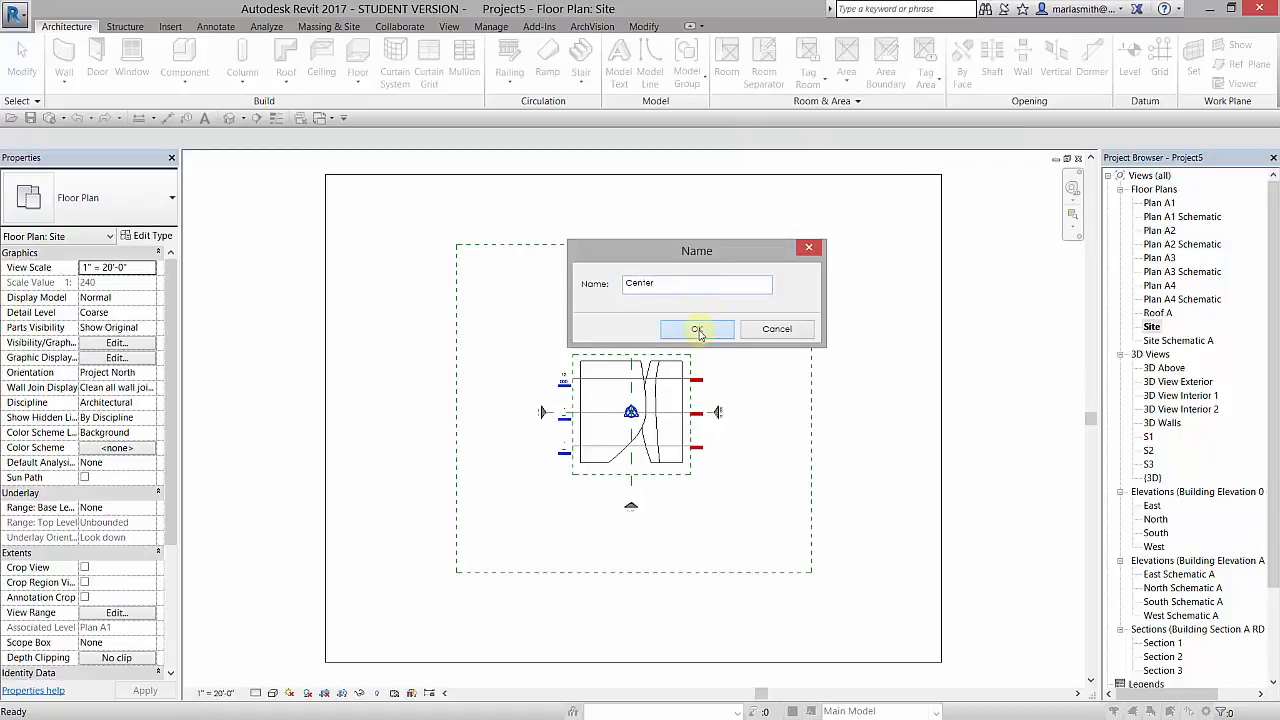
click(696, 328)
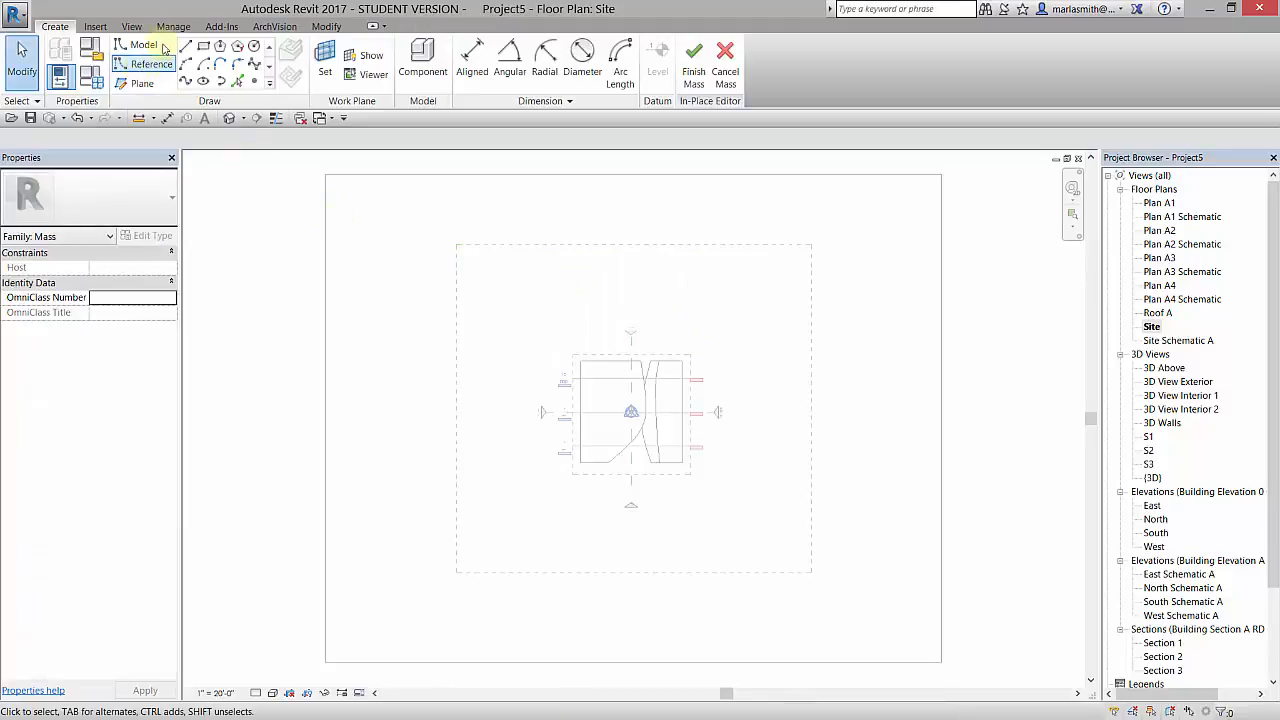
- Link 'Rhino Export partial.sat' into the mass via Link CAD and finish the mass
click(96, 26)
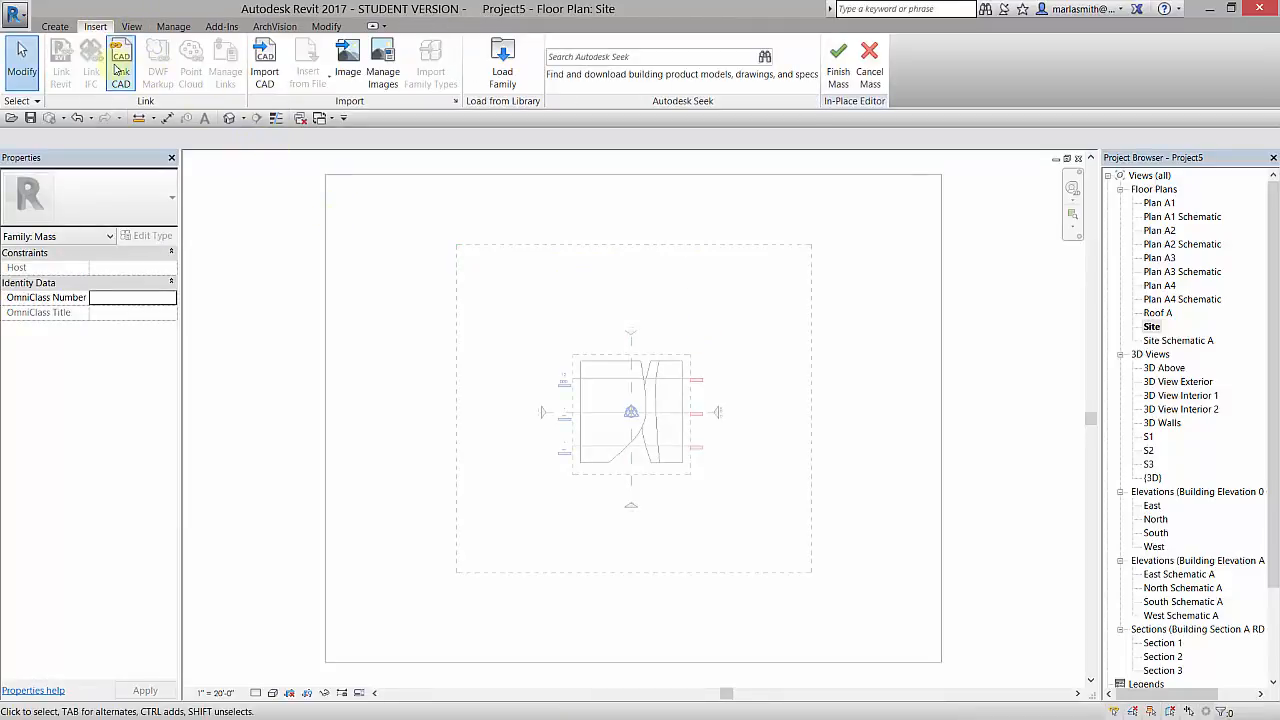
click(120, 60)
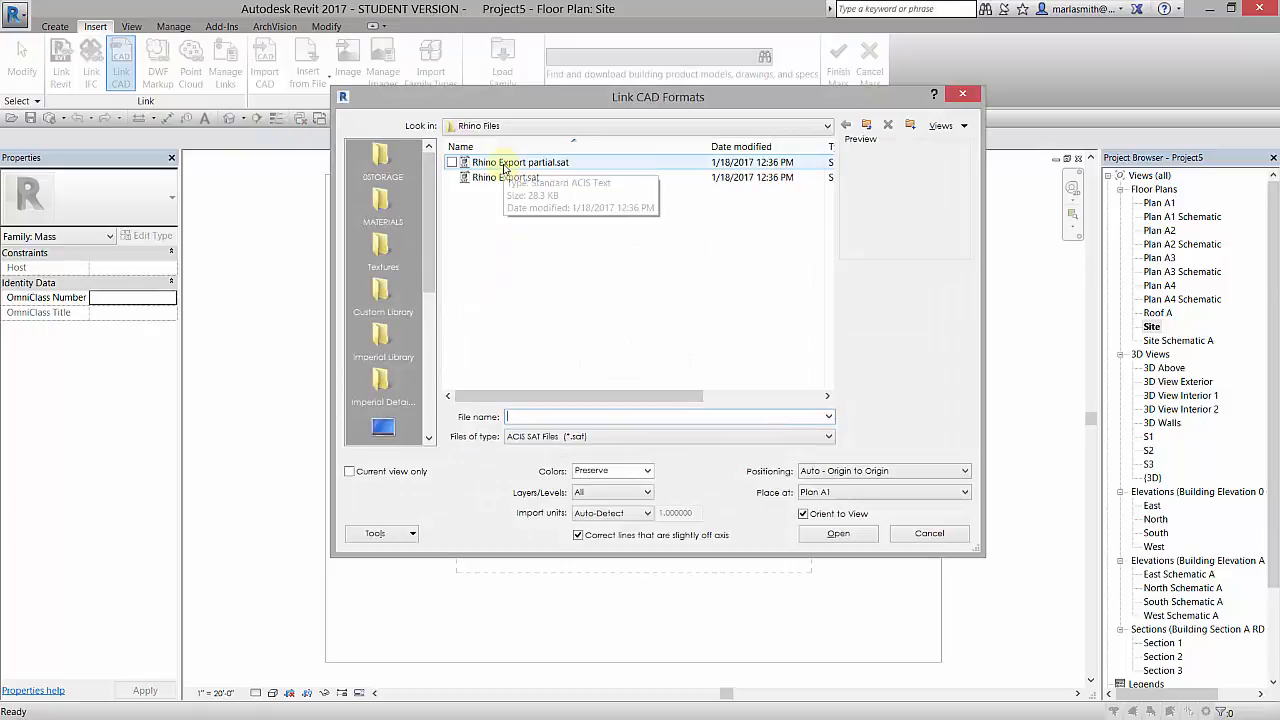
click(520, 162)
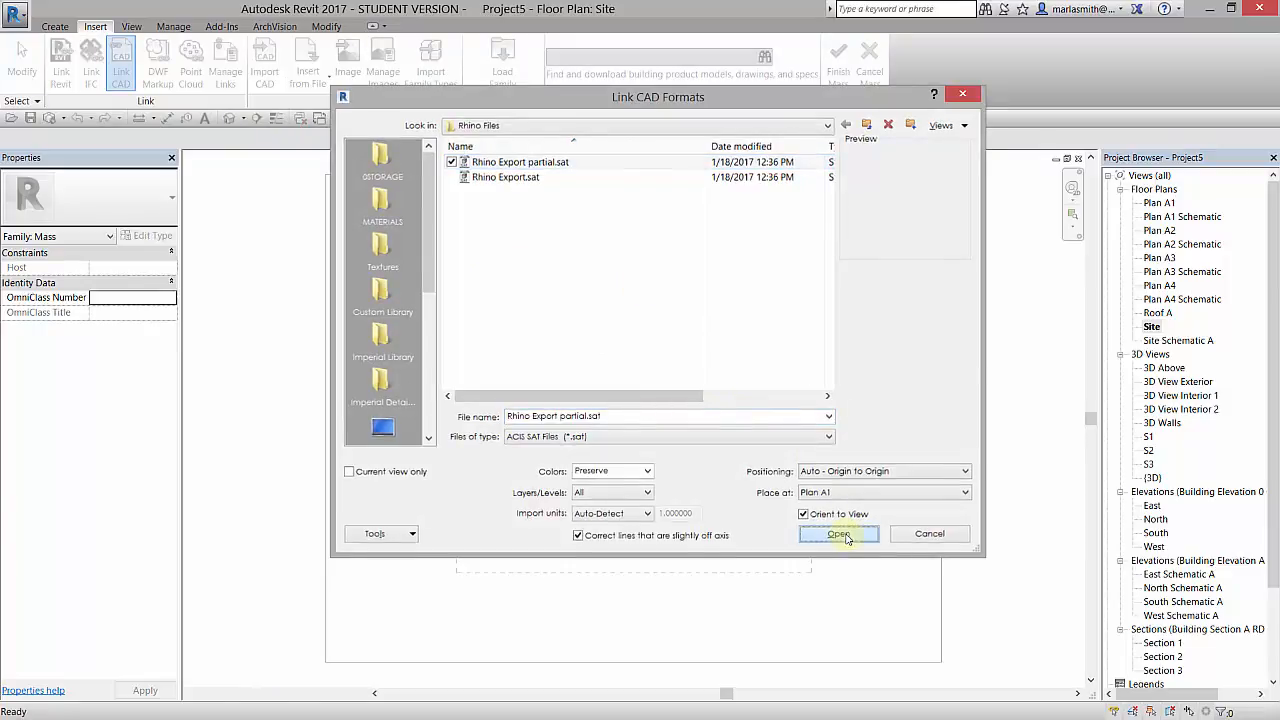
click(838, 532)
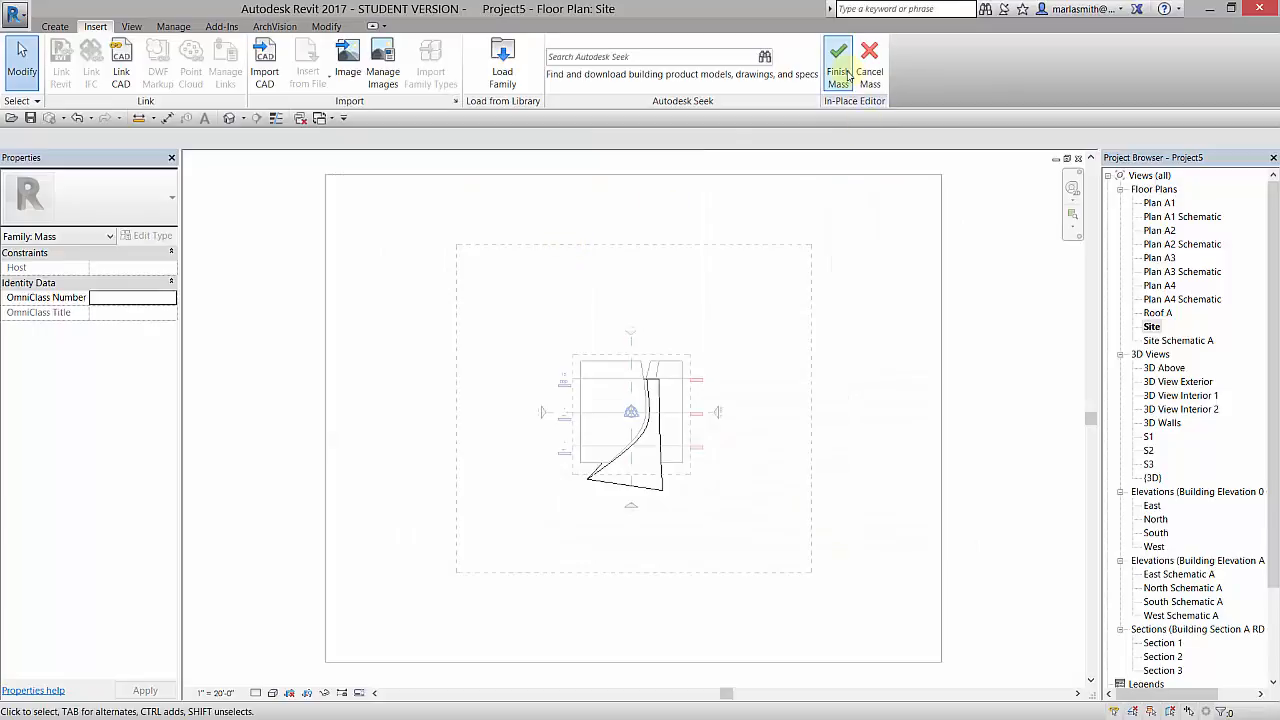
click(838, 60)
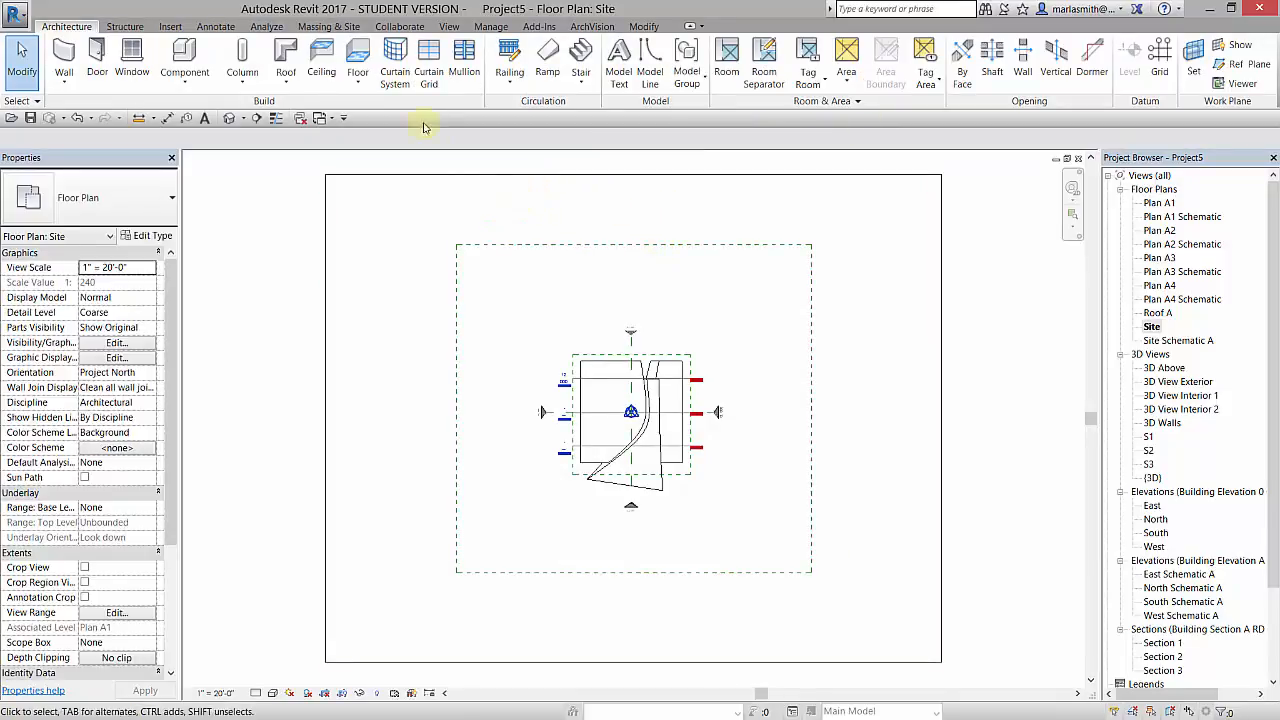
- In Object Styles' Imported Objects, rename subcategory 0 to 'Center'
click(492, 26)
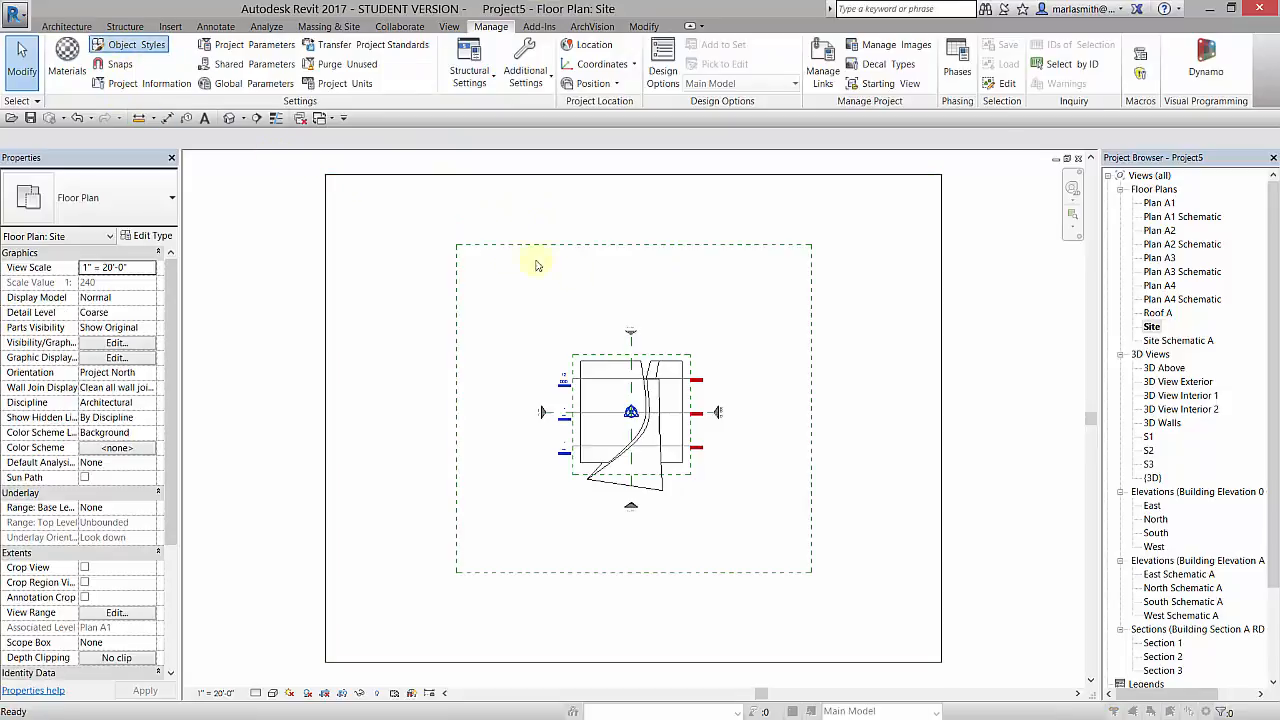
click(136, 44)
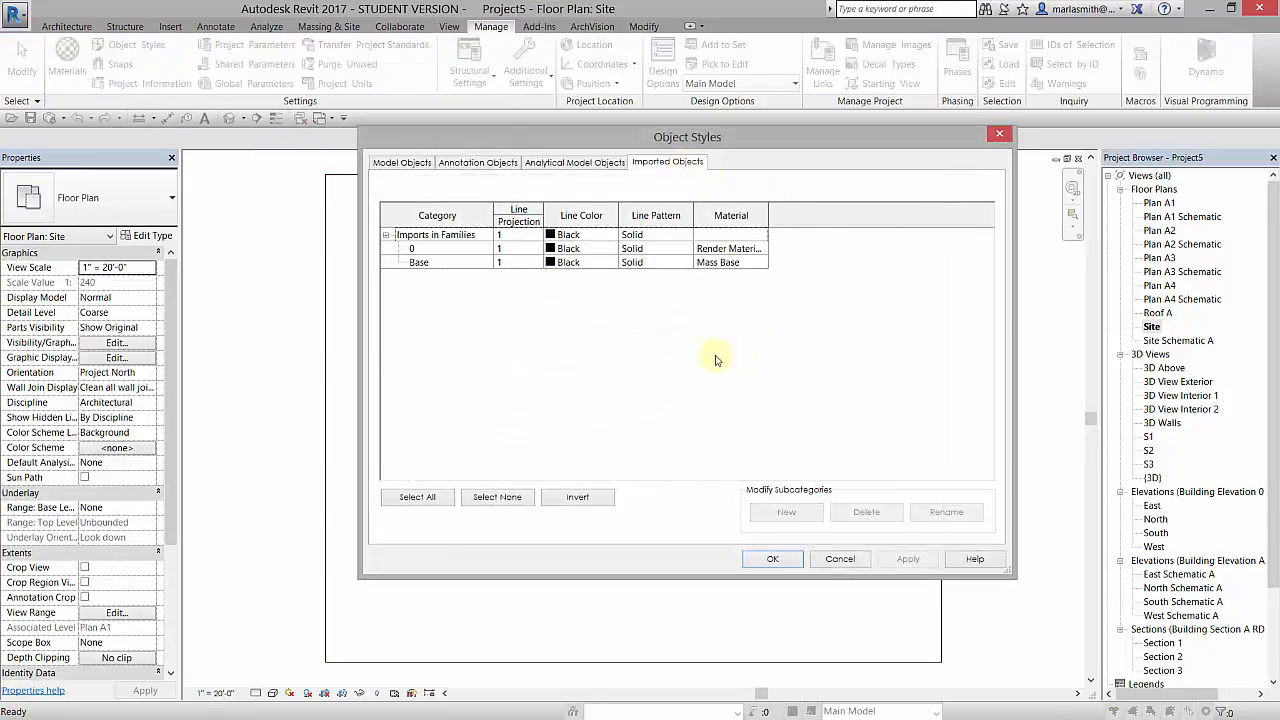
click(412, 248)
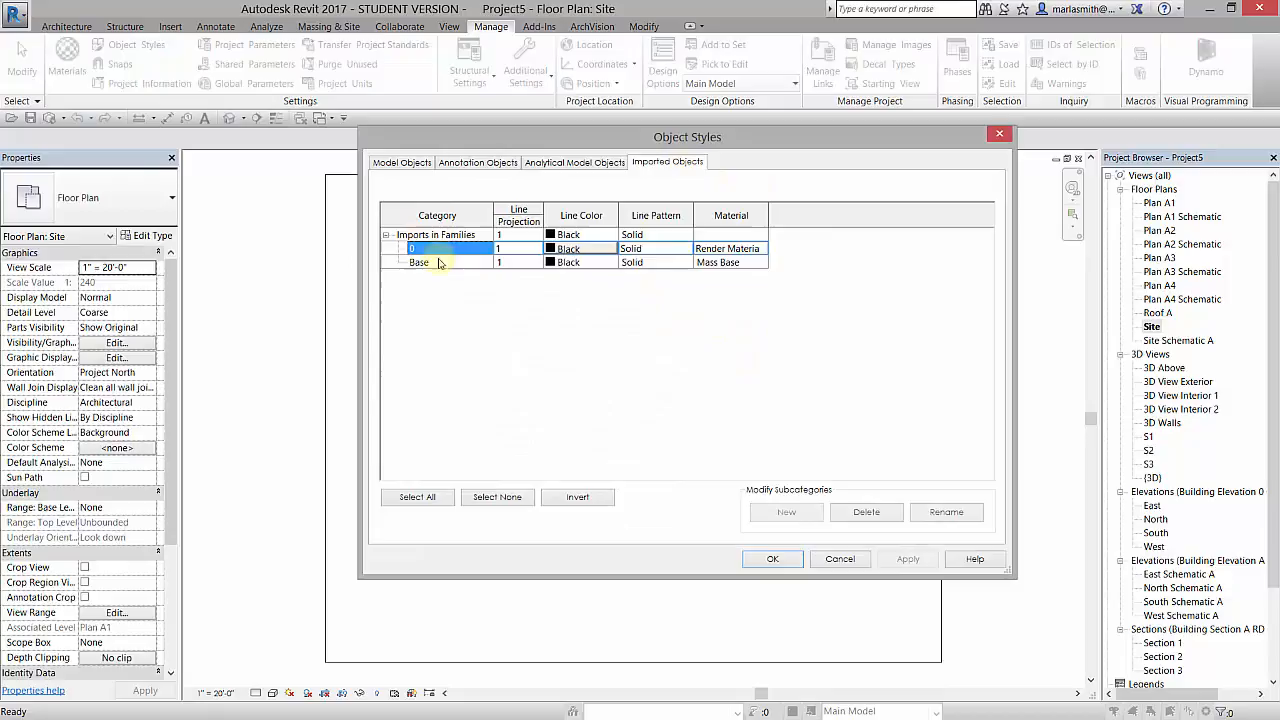
click(946, 512)
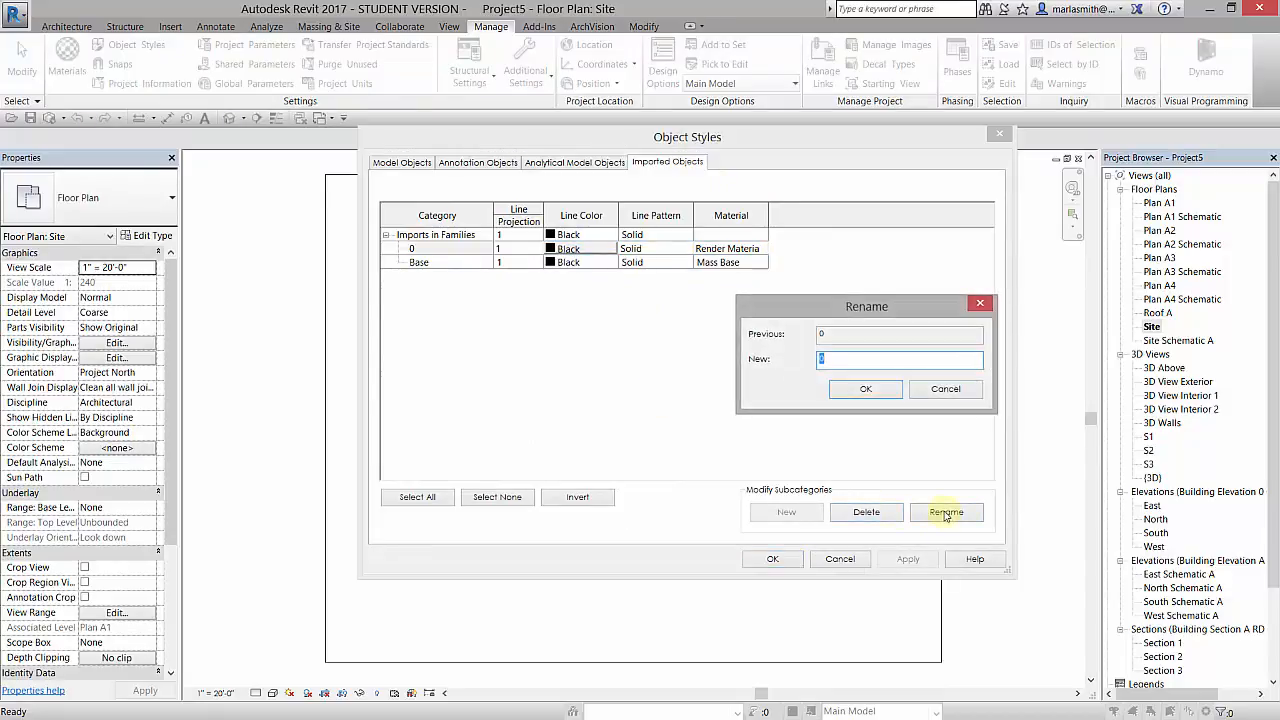
text(Center)
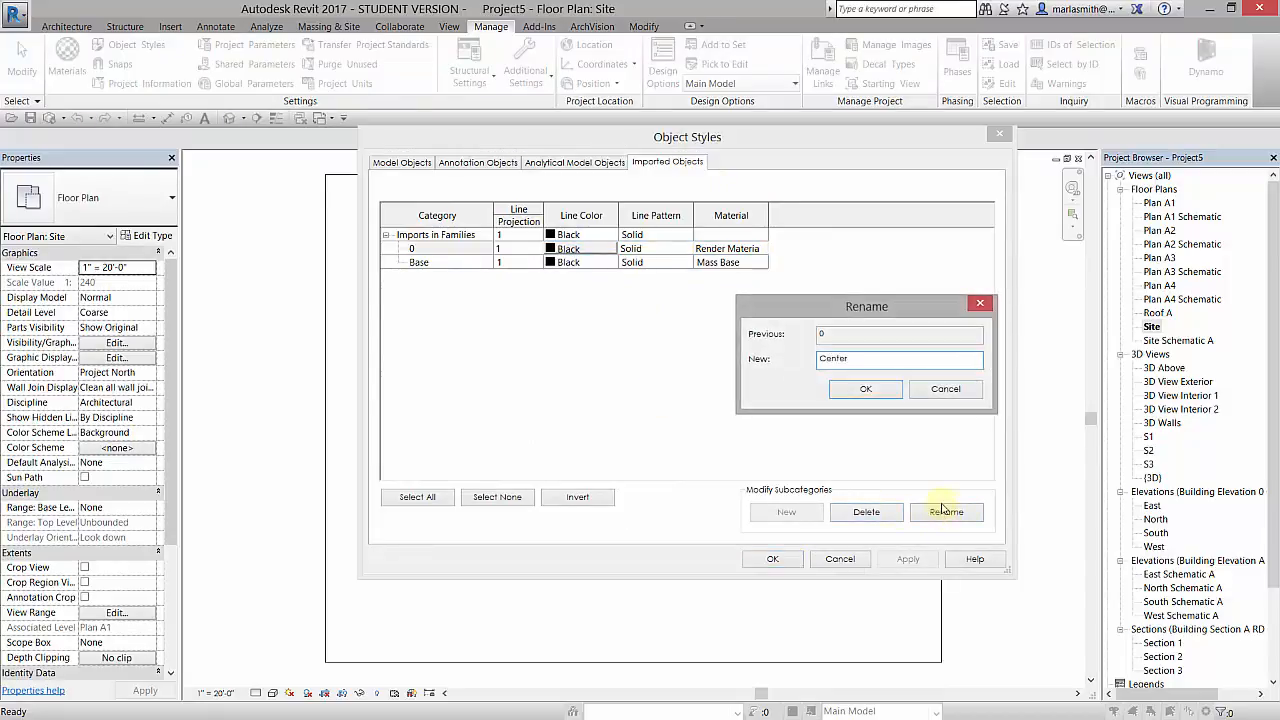
click(864, 388)
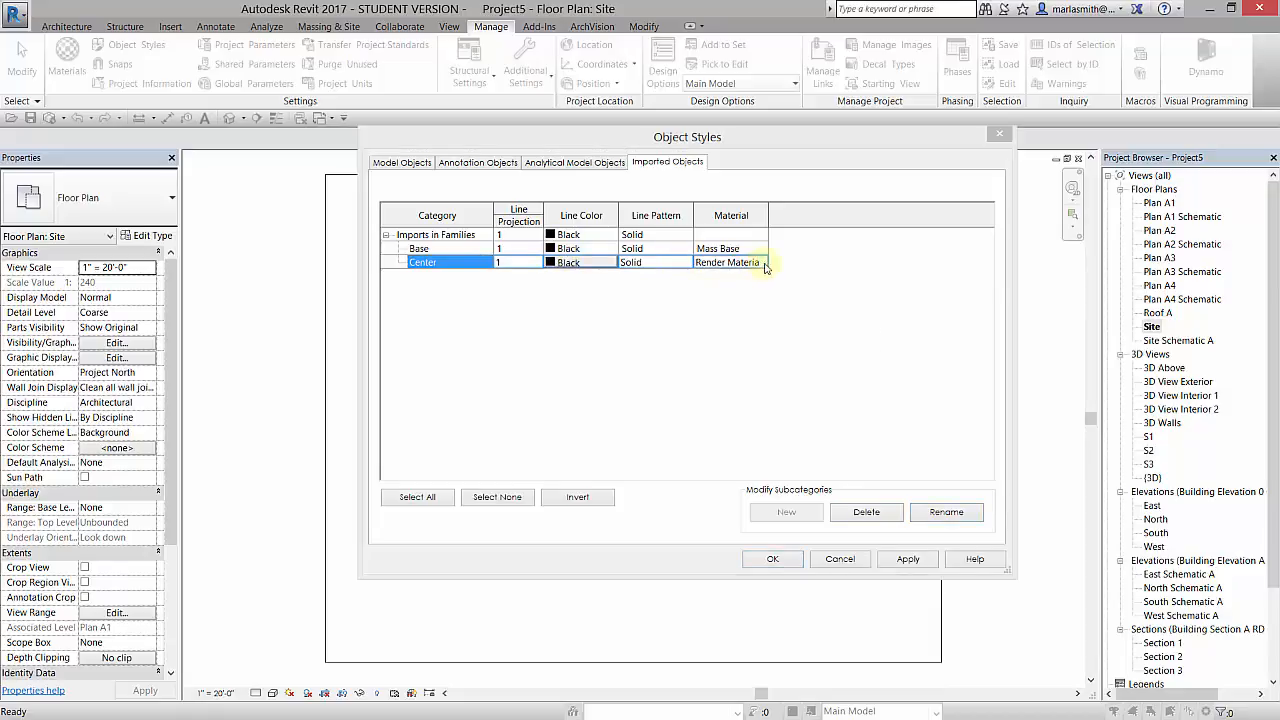
- Bring up the Material Browser for the Center subcategory's material
click(728, 262)
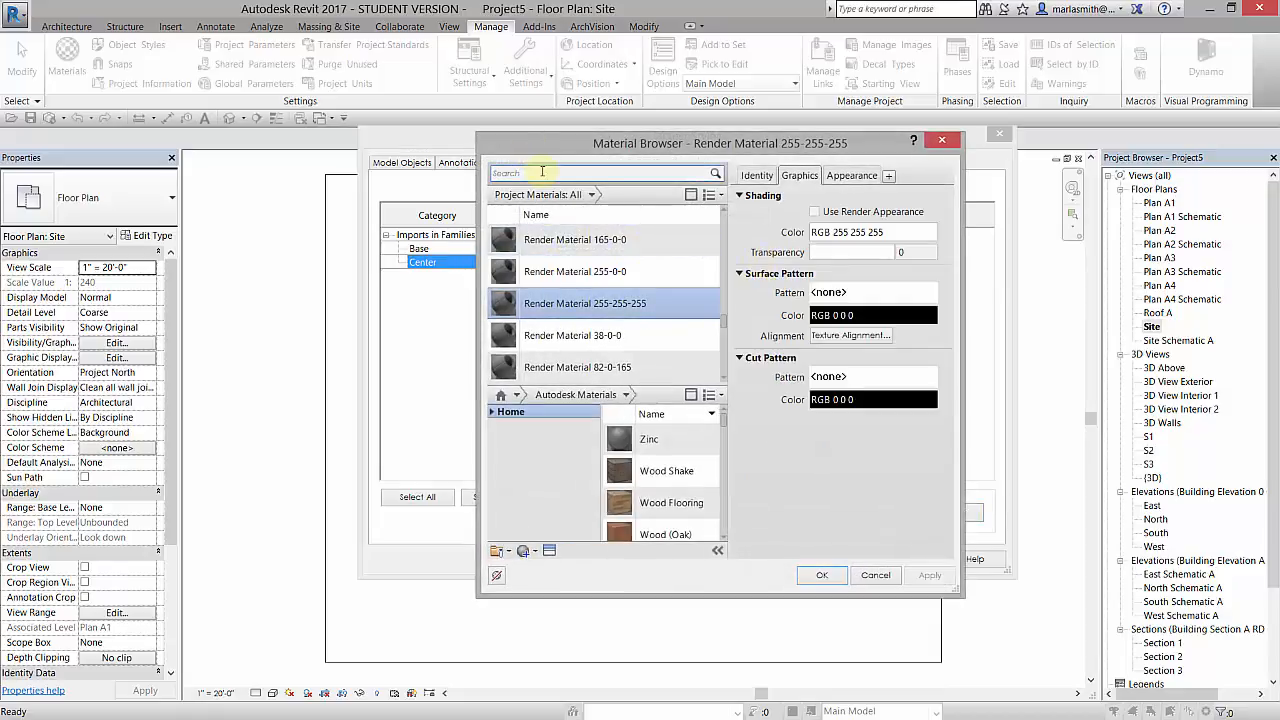
- Rename the white render material to 'Center' and give its cut pattern a solid gray fill
right_click(584, 304)
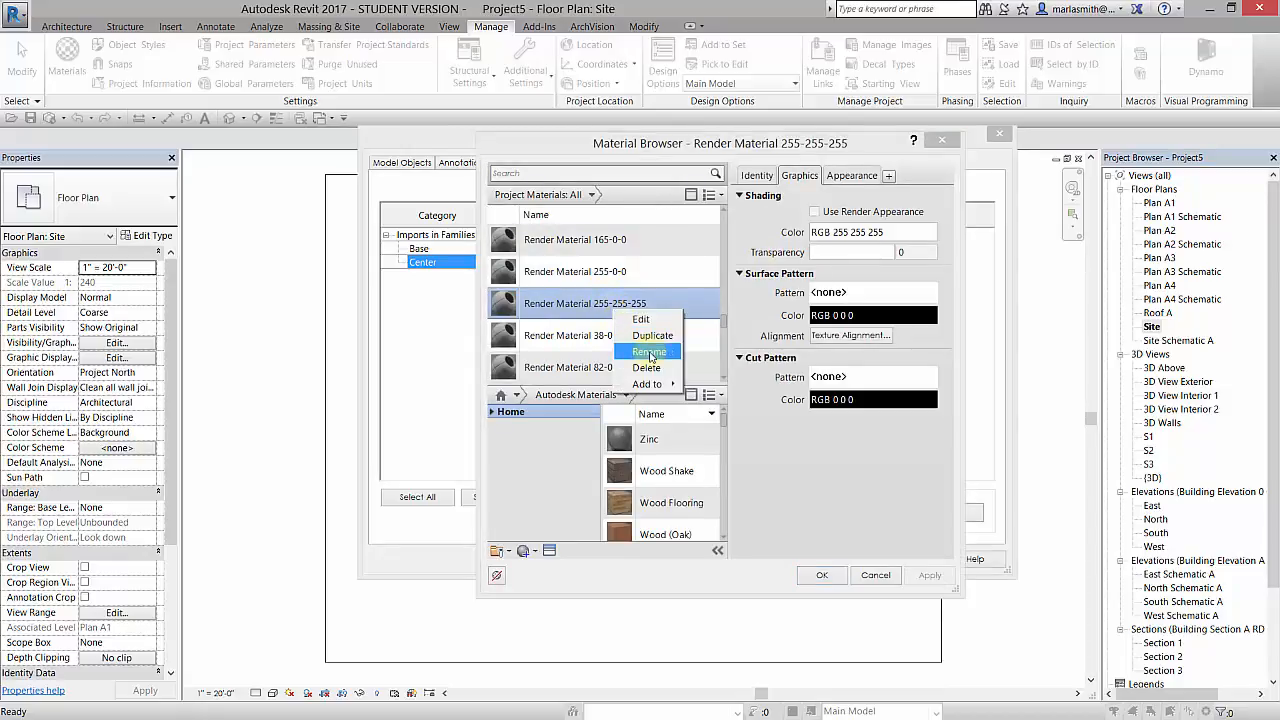
click(648, 352)
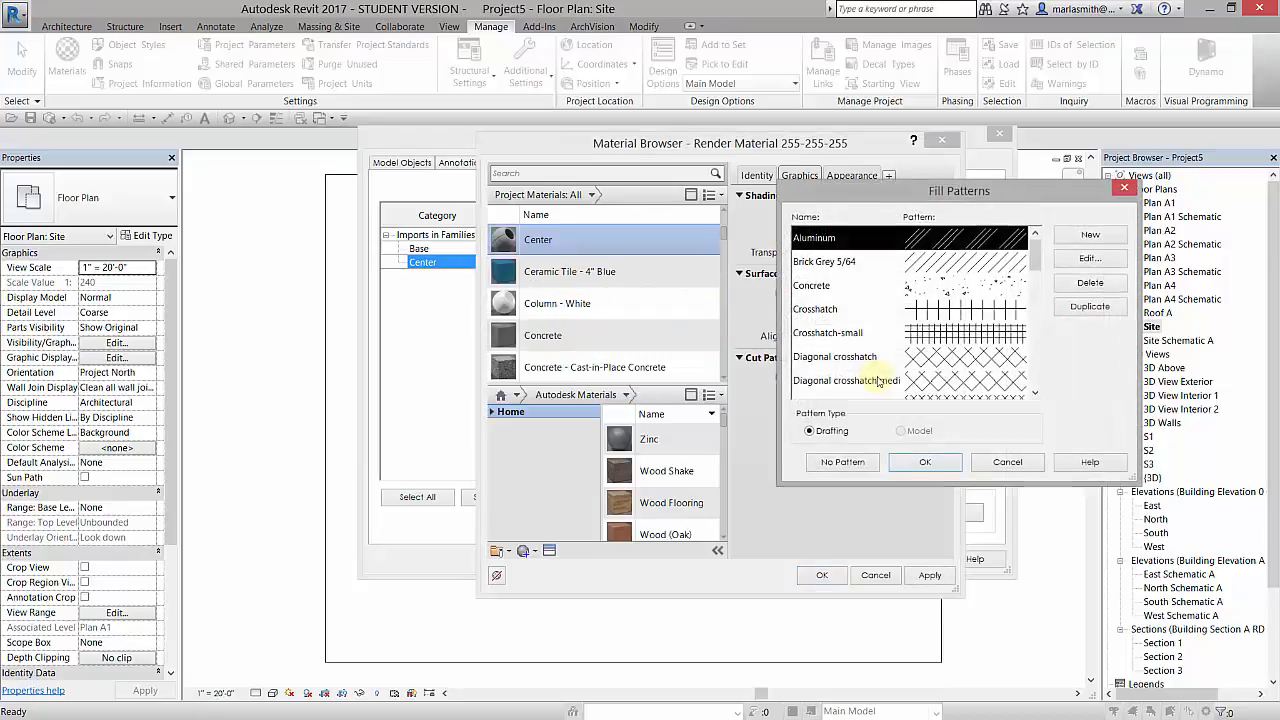
scroll(down, 3)
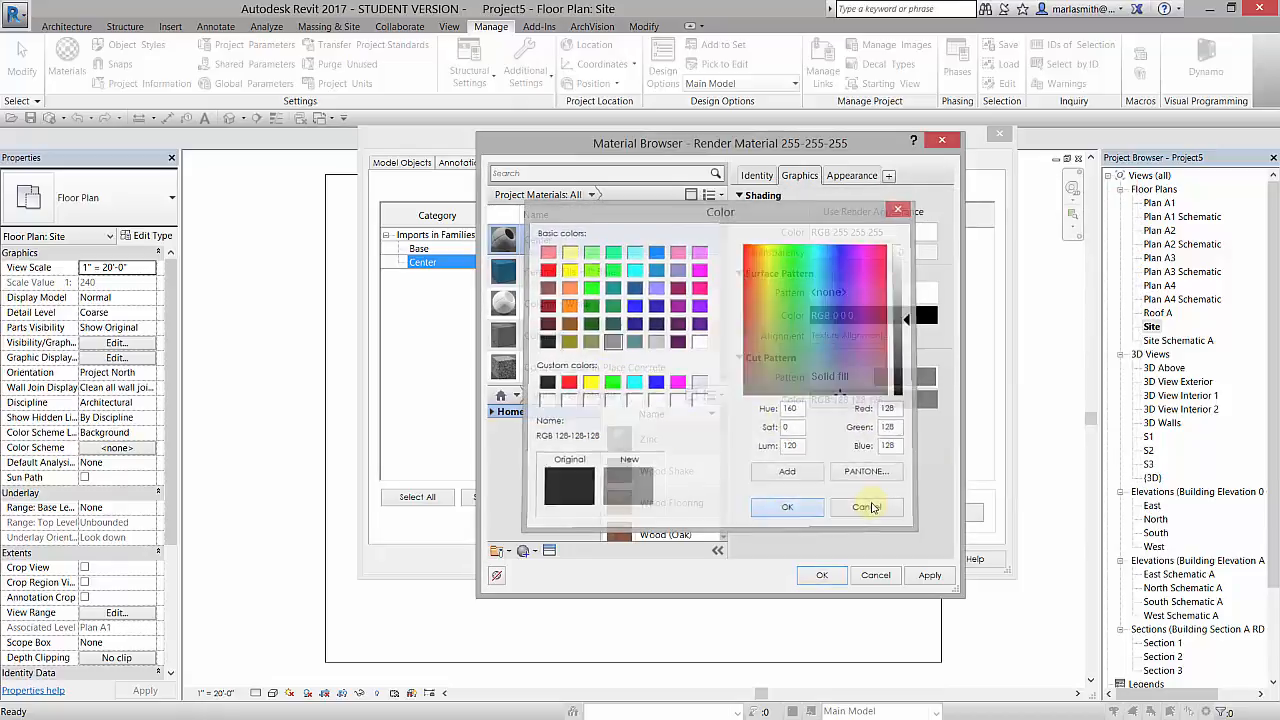
click(864, 508)
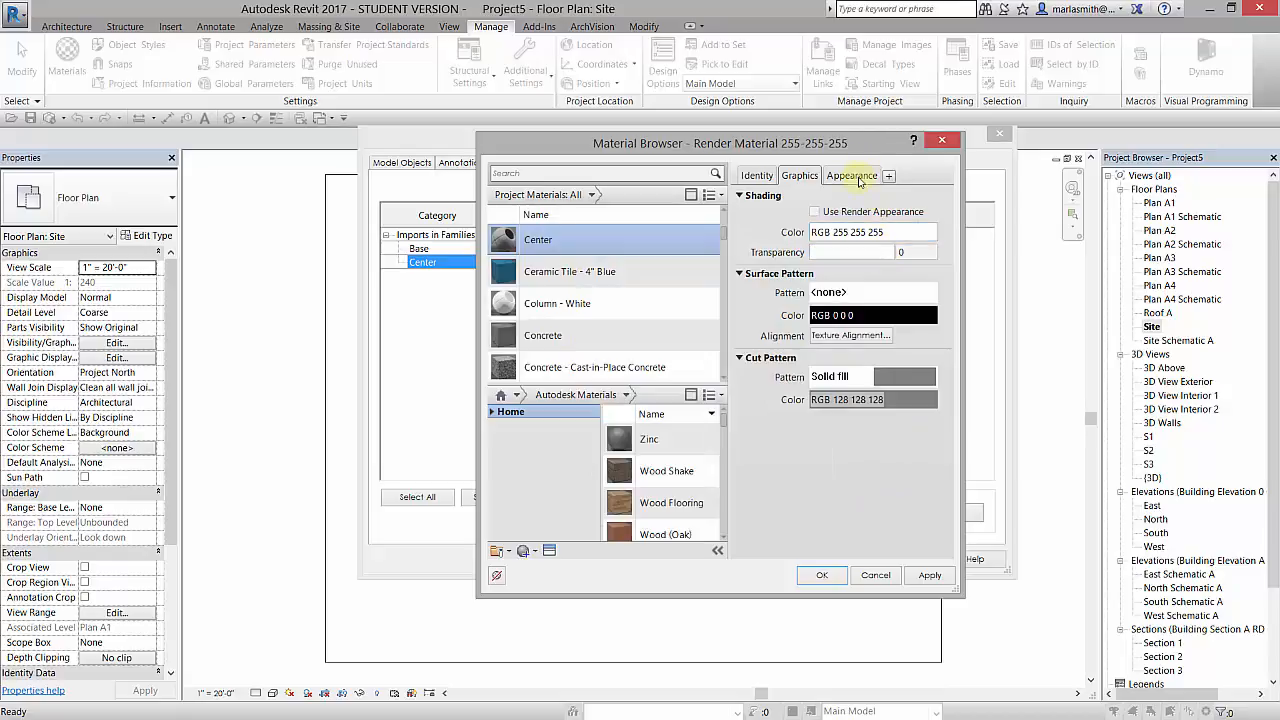
click(852, 176)
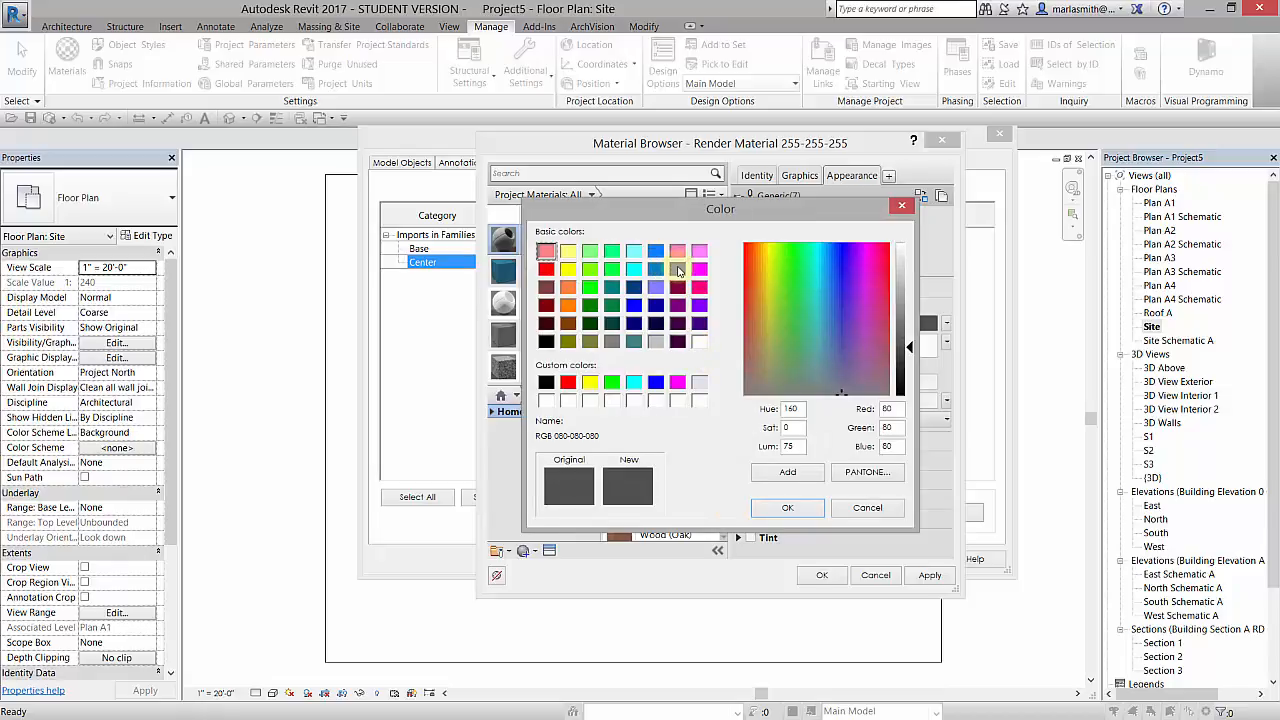
- Set the Center material's appearance colour to light gray RGB 192-192-192
click(656, 340)
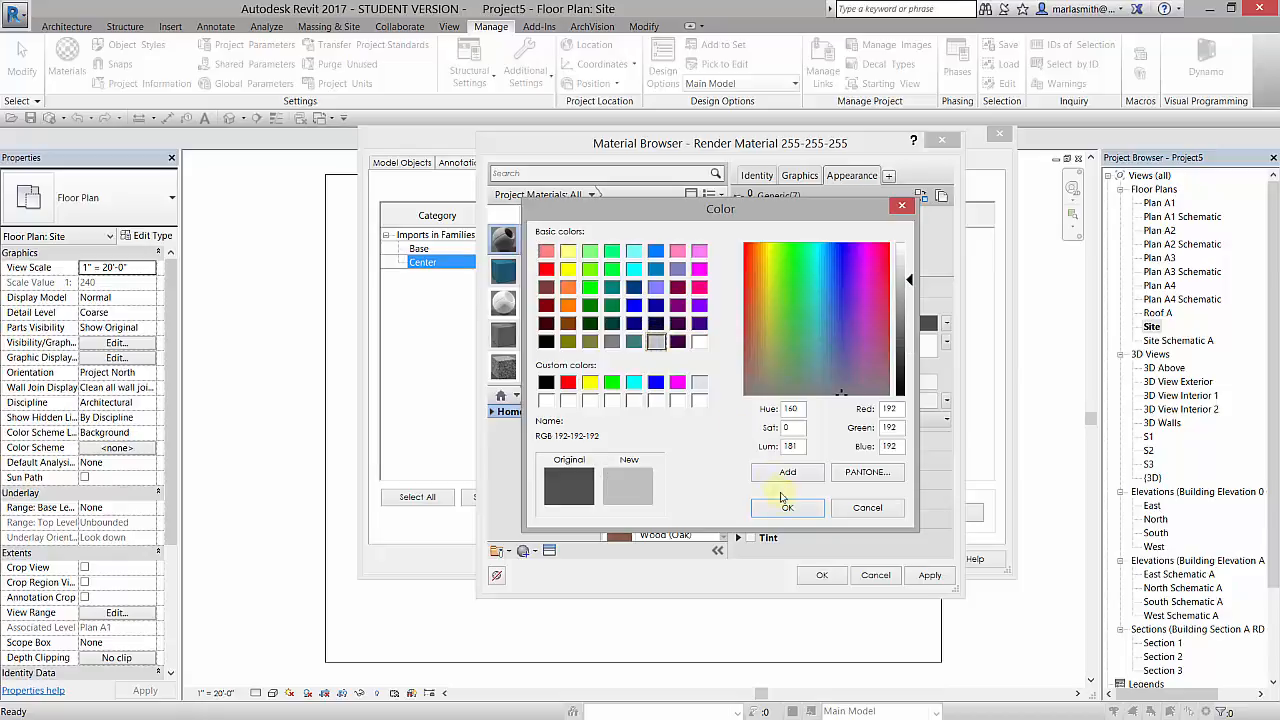
click(788, 508)
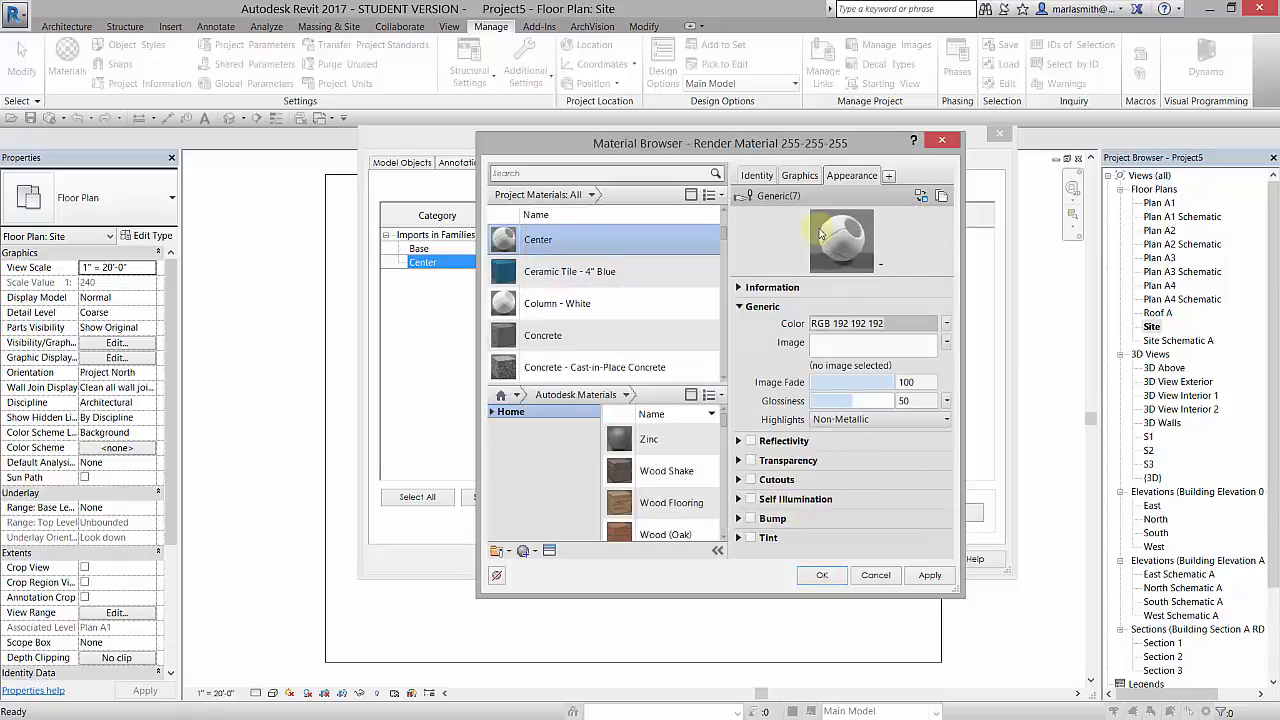
click(800, 176)
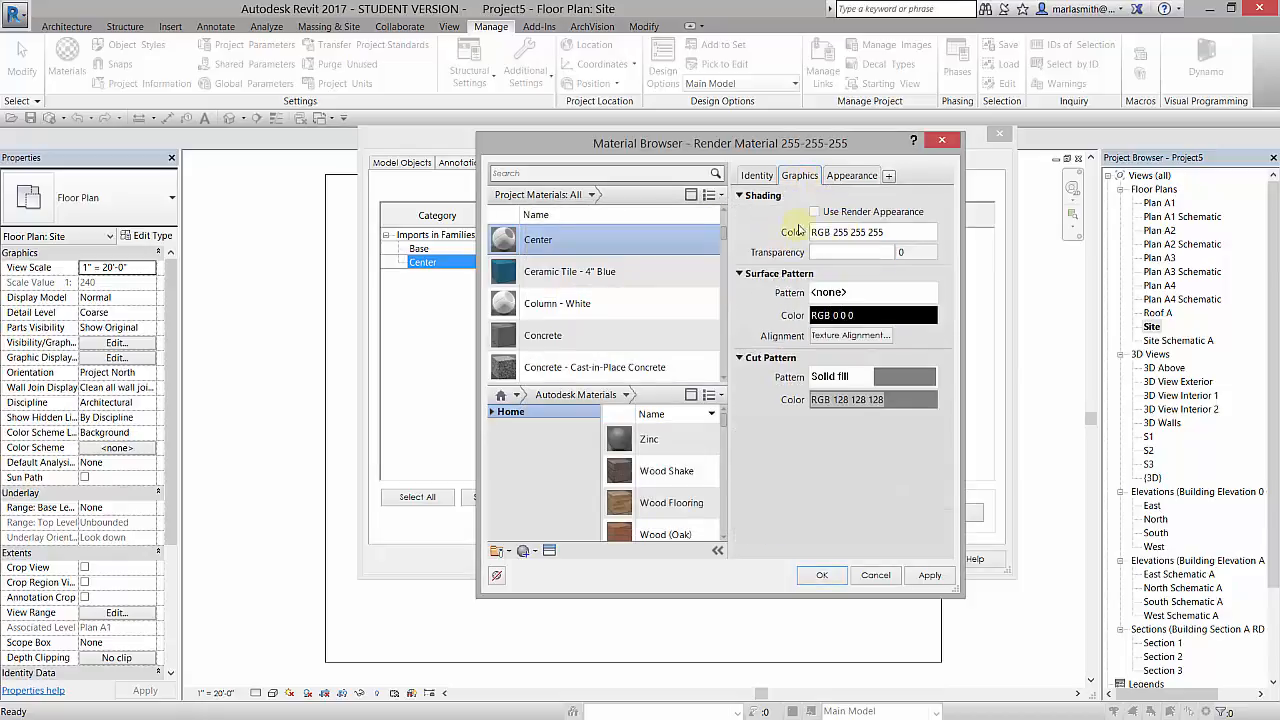
- Enable Use Render Appearance for shading and assign Center to its subcategory, confirming Object Styles
click(814, 212)
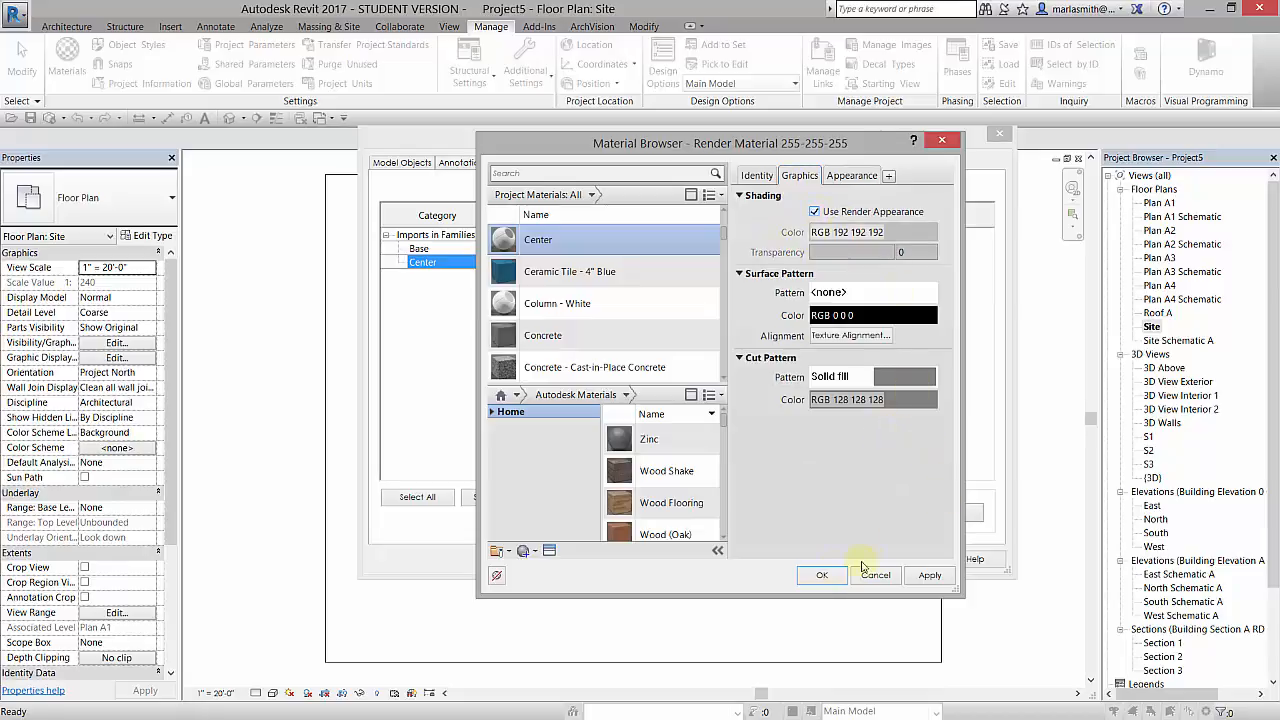
click(820, 576)
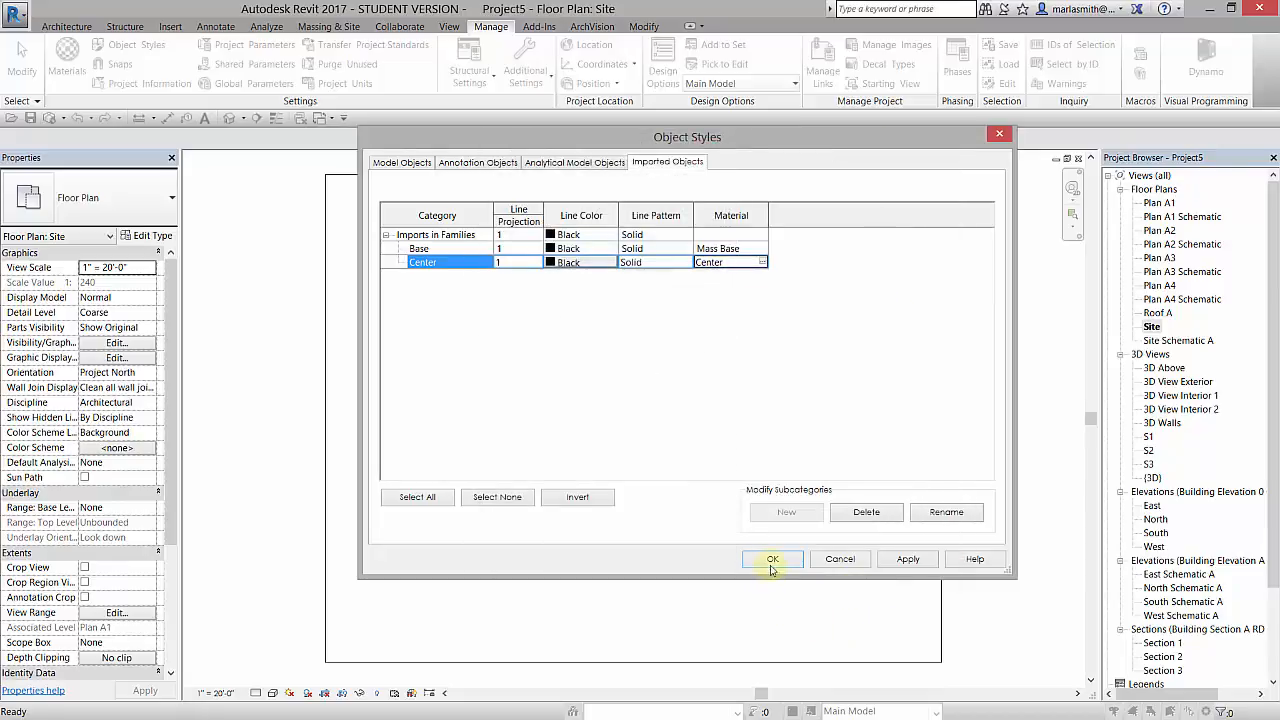
click(772, 560)
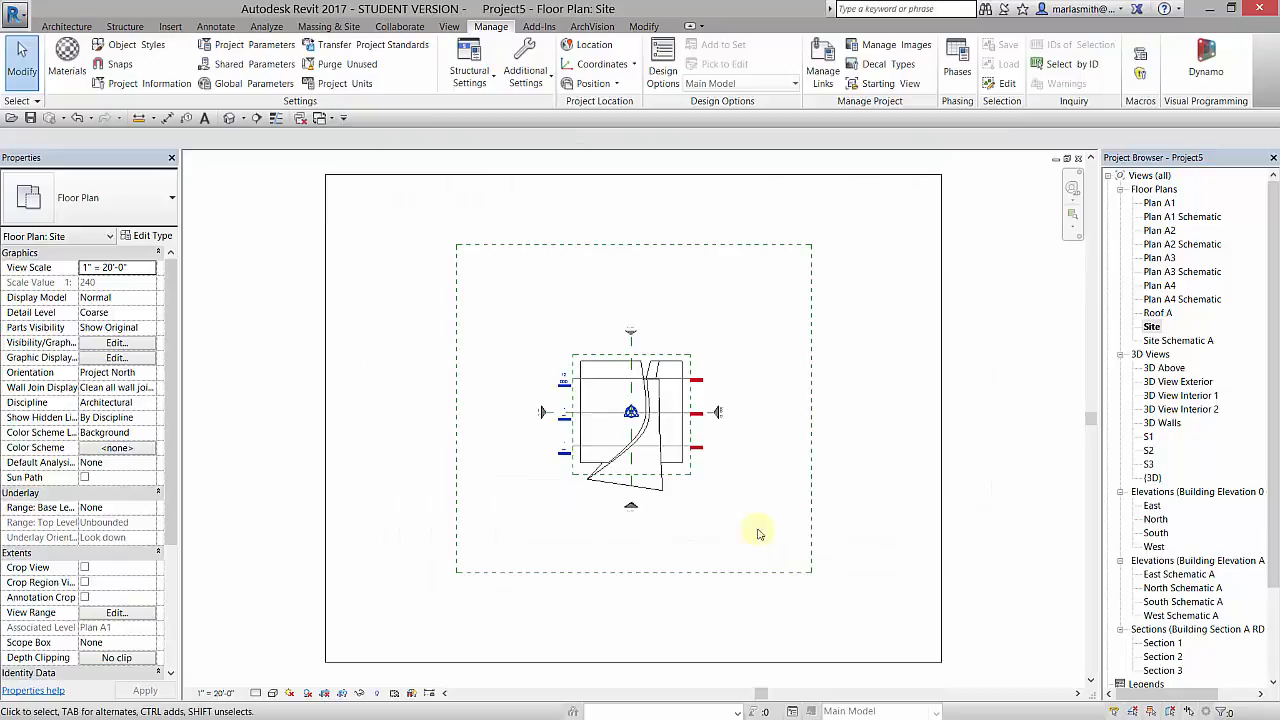
- Show the blue and light gray masses in the {3D} view with Section Box enabled
double_click(1152, 476)
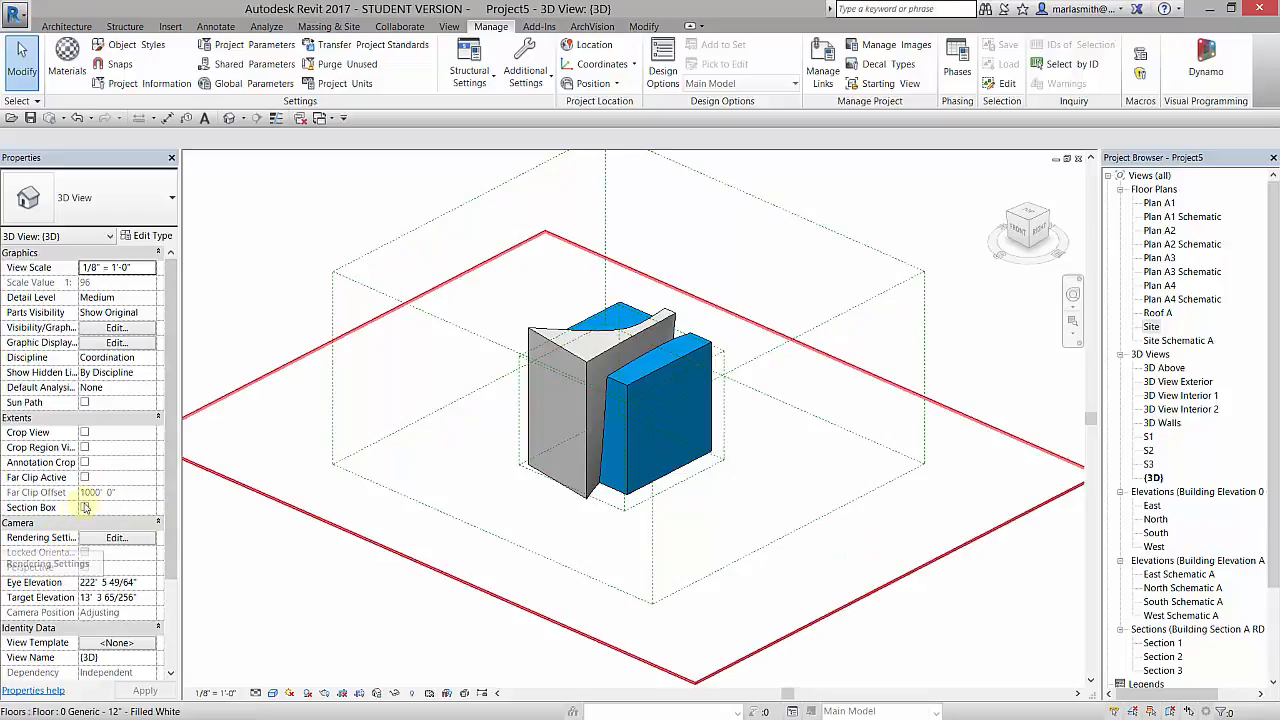
click(84, 508)
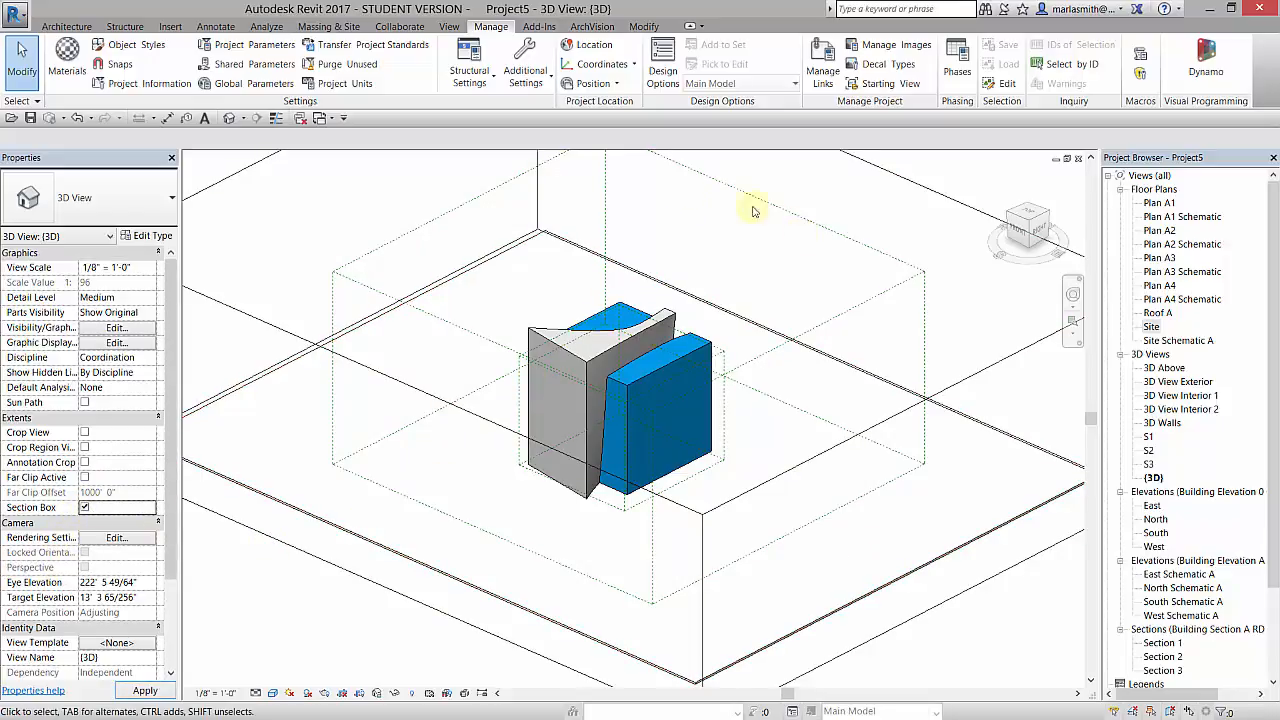